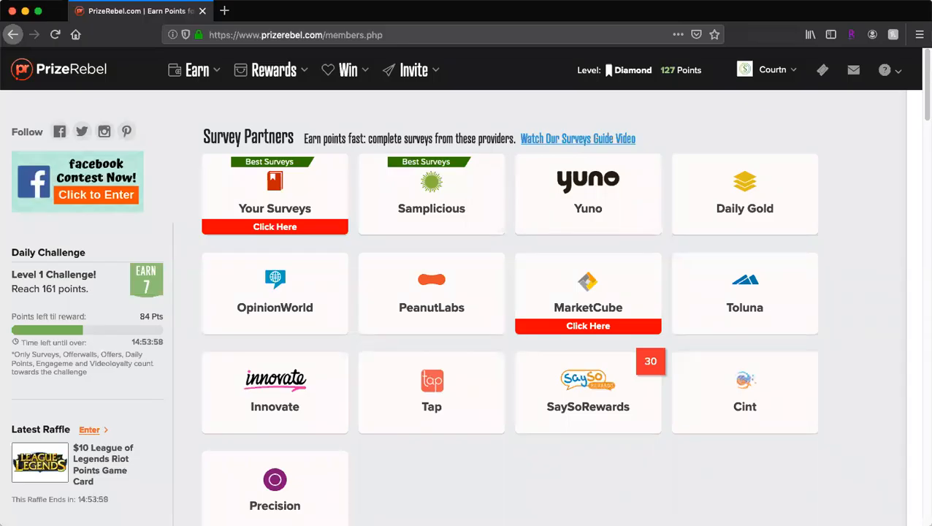
{"action": "mouse_move", "coordinate": [838, 437]}
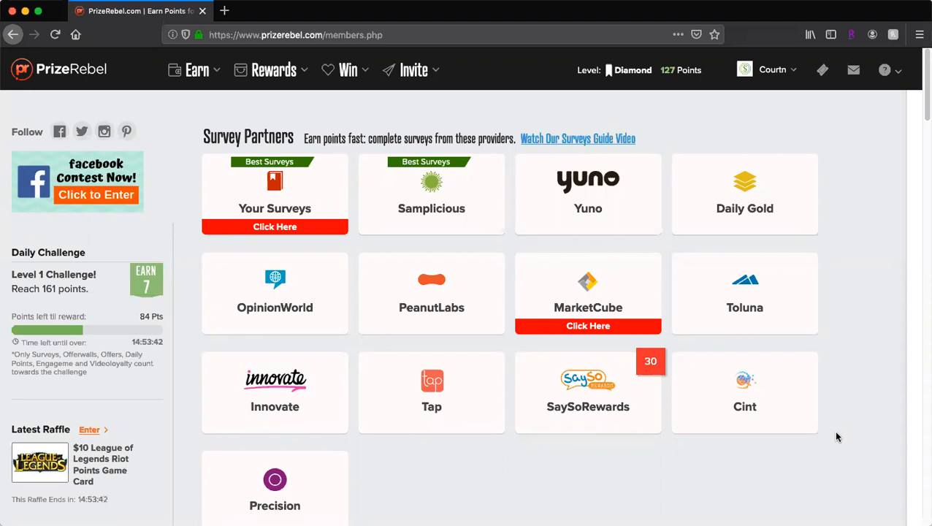
{"action": "mouse_move", "coordinate": [117, 81]}
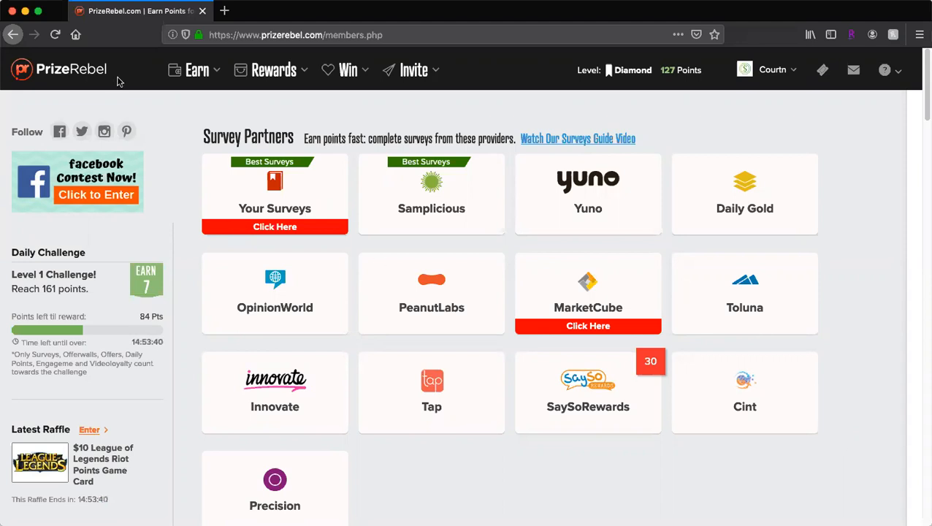
{"action": "mouse_move", "coordinate": [11, 100]}
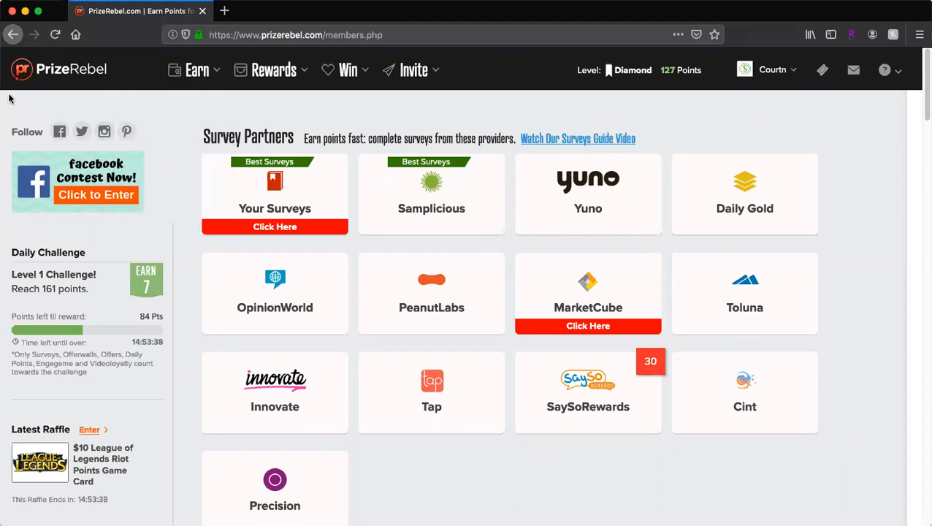
{"action": "mouse_move", "coordinate": [847, 460]}
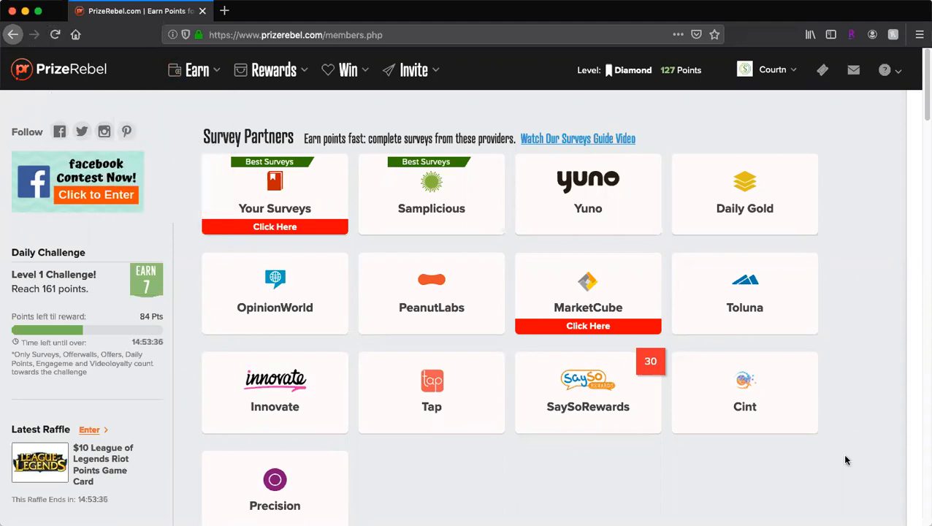
- Reveal the Rewards menu listing Rewards, Rewards History, Testimonials and Submit Testimonial
{"action": "left_click", "coordinate": [771, 70]}
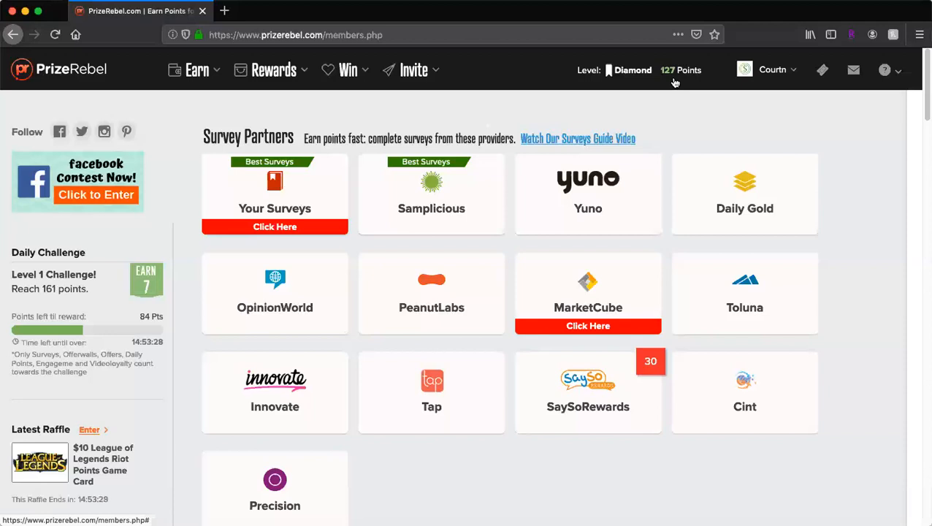
{"action": "mouse_move", "coordinate": [420, 107]}
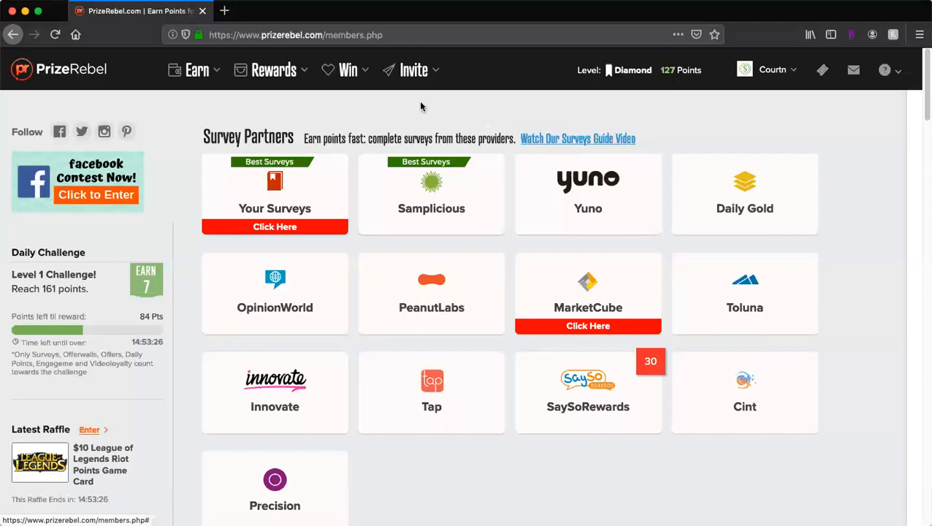
{"action": "left_click", "coordinate": [274, 70]}
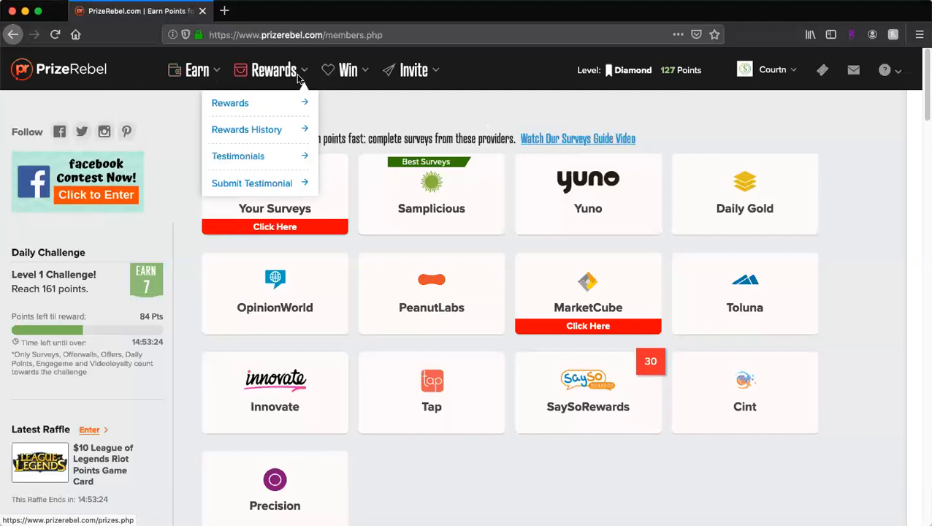
{"action": "mouse_move", "coordinate": [347, 71]}
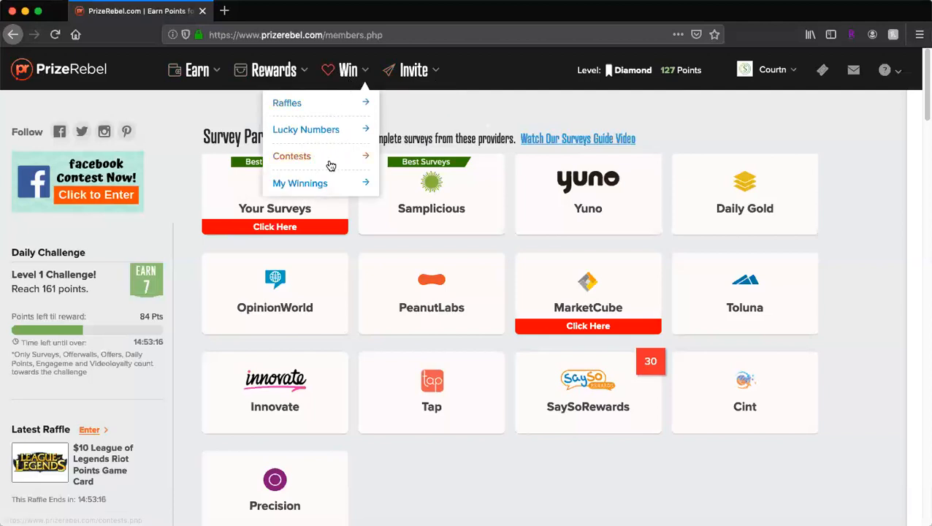
{"action": "mouse_move", "coordinate": [287, 102]}
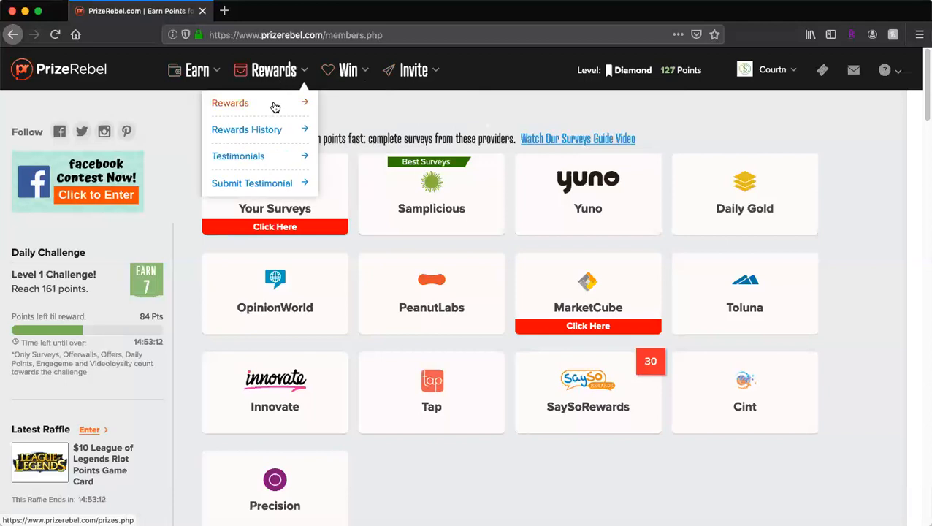
{"action": "left_click", "coordinate": [231, 102]}
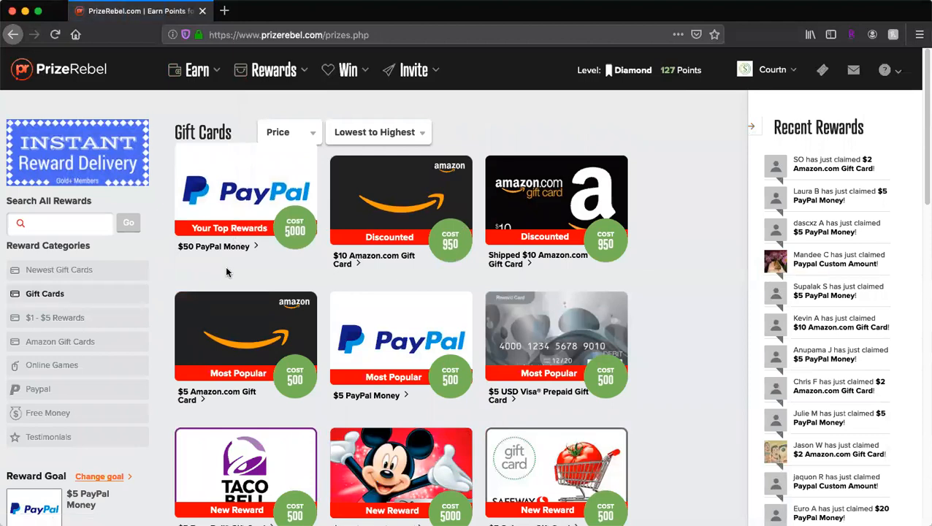
{"action": "scroll", "scroll_direction": "down", "scroll_amount": 3}
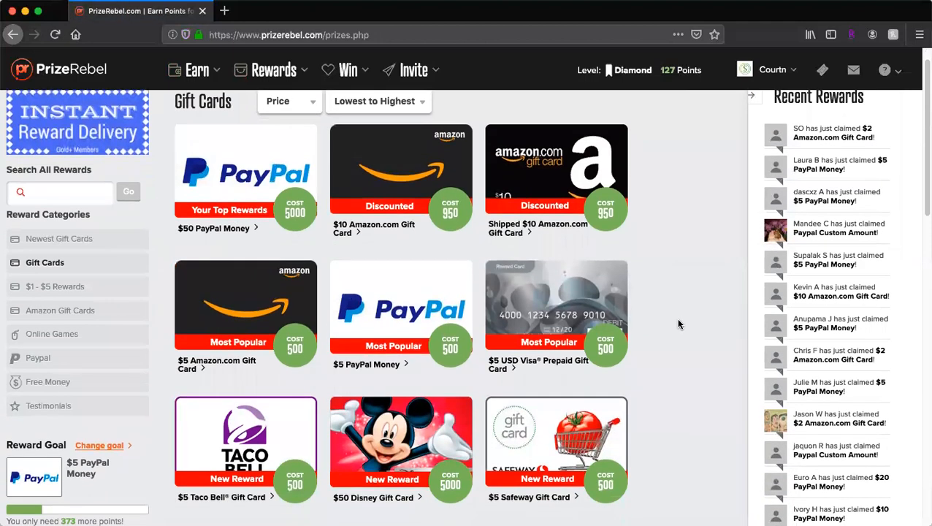
{"action": "scroll", "scroll_direction": "down", "scroll_amount": 3}
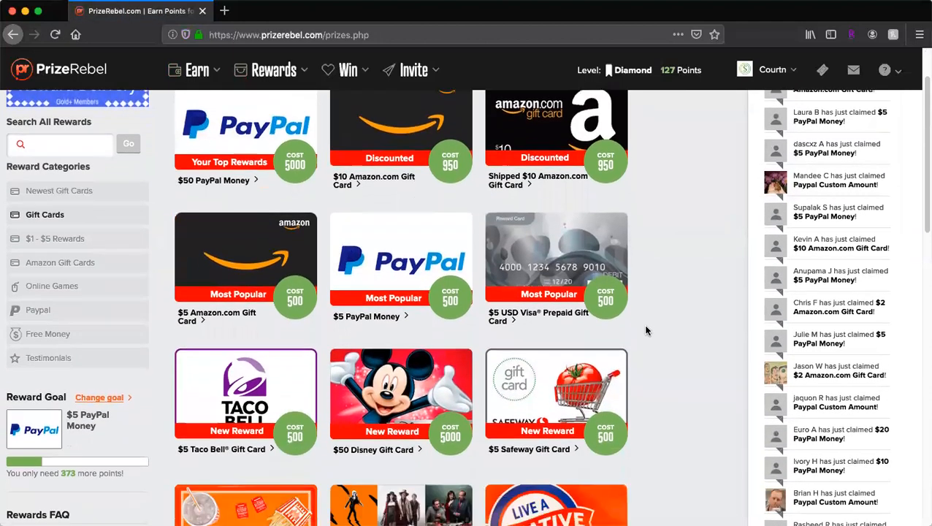
{"action": "scroll", "scroll_direction": "down", "scroll_amount": 3}
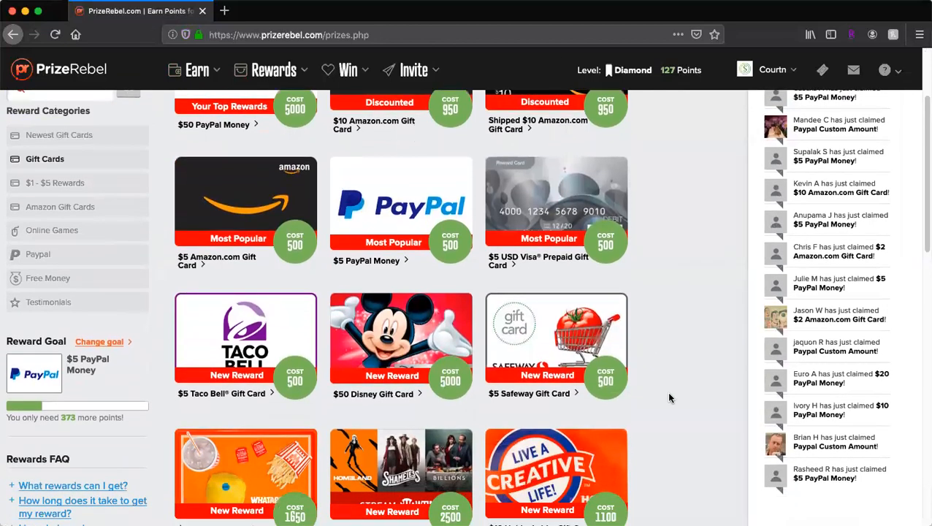
{"action": "scroll", "scroll_direction": "down", "scroll_amount": 3}
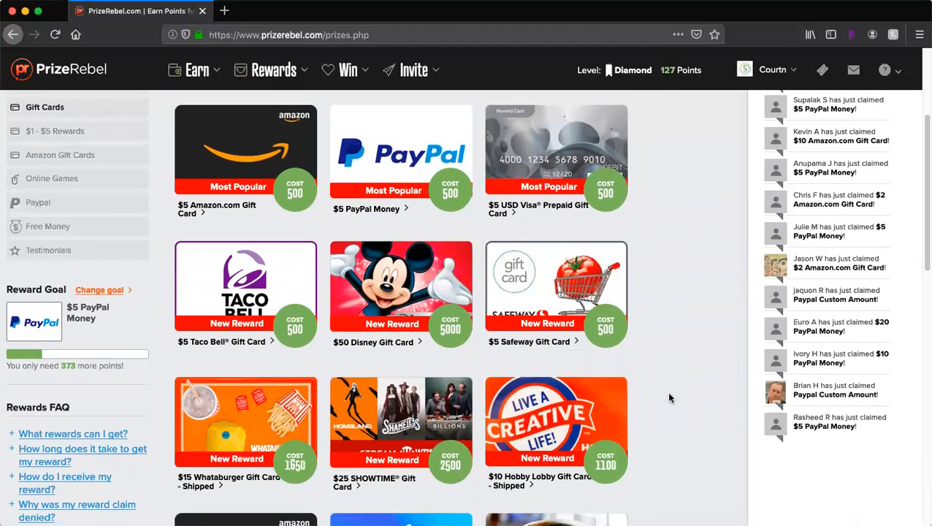
{"action": "scroll", "scroll_direction": "down", "scroll_amount": 3}
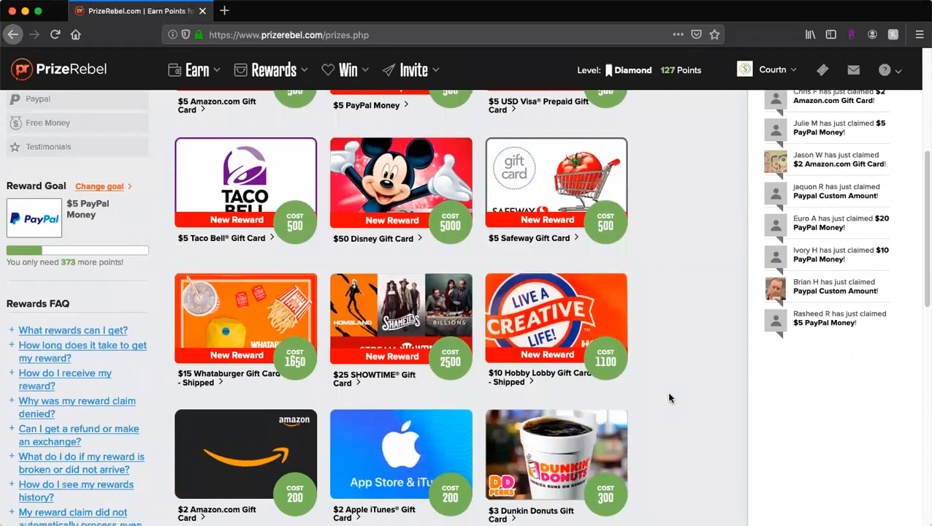
{"action": "scroll", "scroll_direction": "down", "scroll_amount": 3}
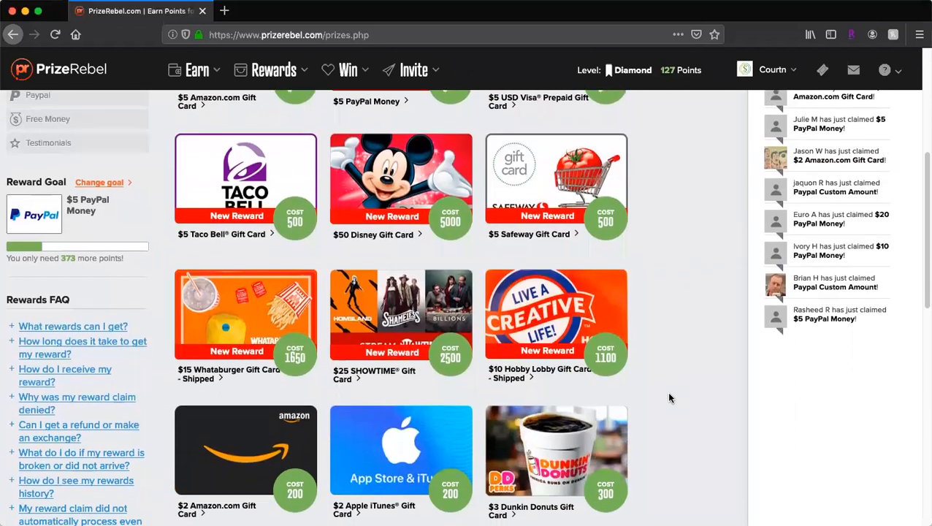
{"action": "scroll", "scroll_direction": "down", "scroll_amount": 3}
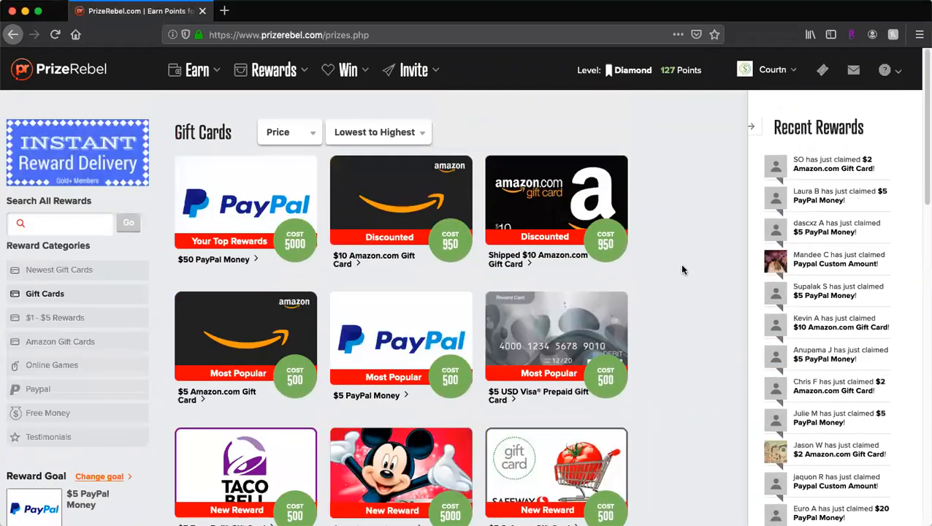
{"action": "left_click", "coordinate": [197, 70]}
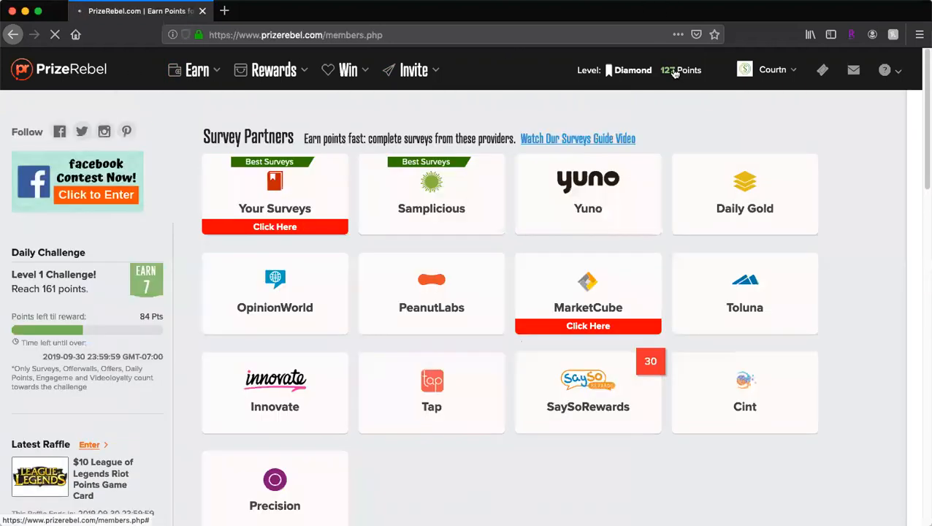
{"action": "left_click", "coordinate": [679, 70]}
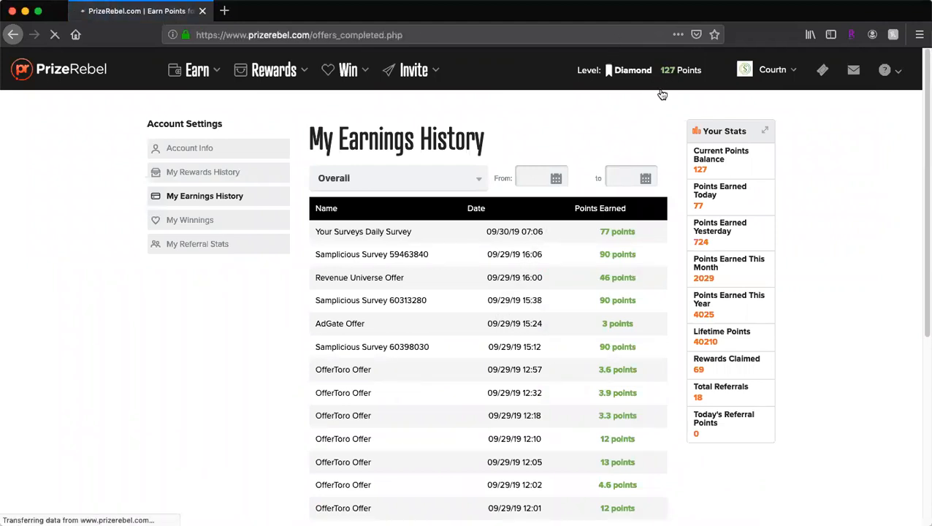
{"action": "left_click", "coordinate": [631, 70]}
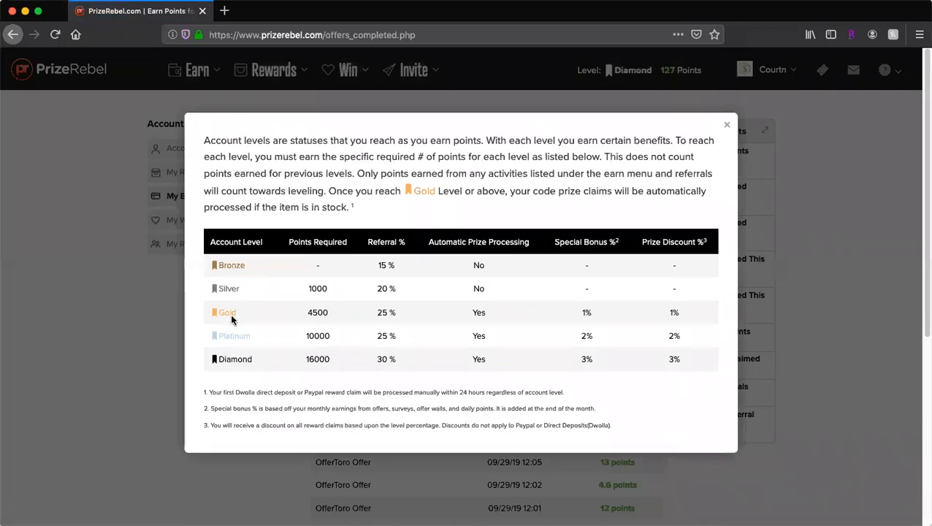
{"action": "mouse_move", "coordinate": [321, 320]}
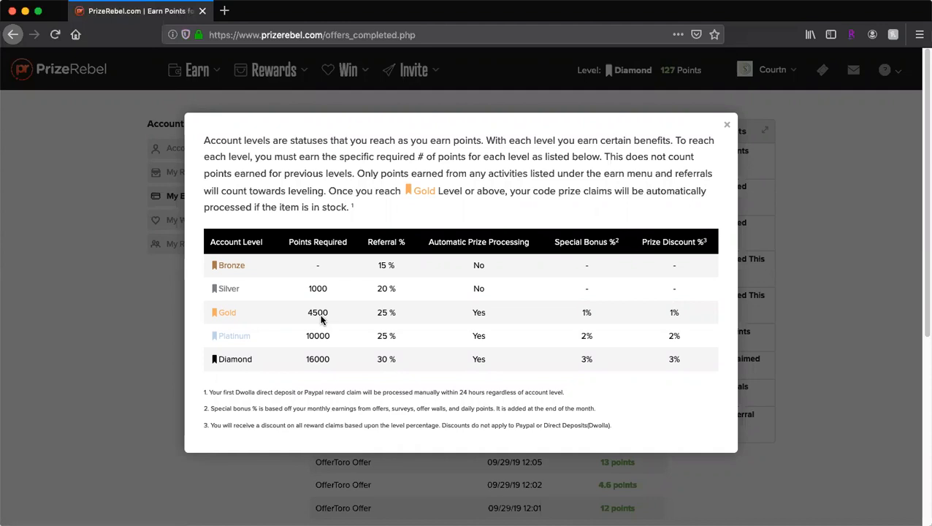
{"action": "mouse_move", "coordinate": [493, 324]}
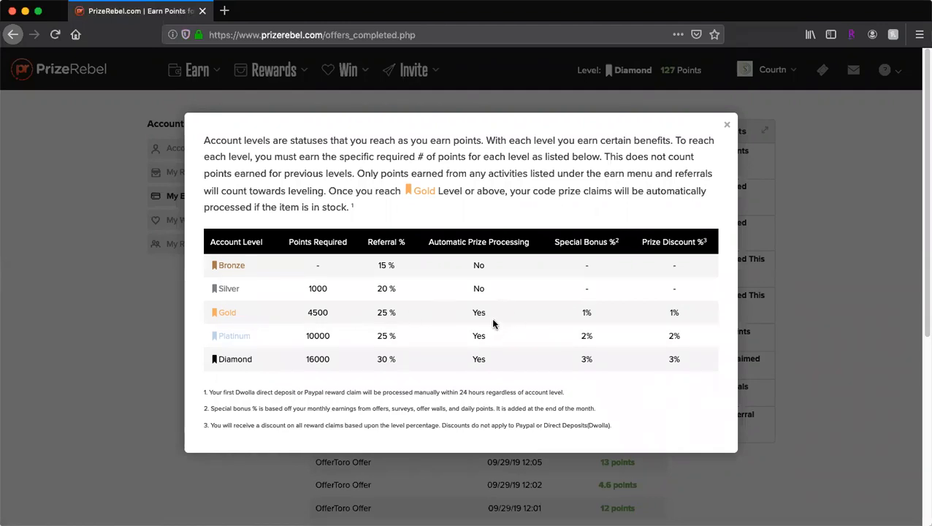
{"action": "mouse_move", "coordinate": [592, 327]}
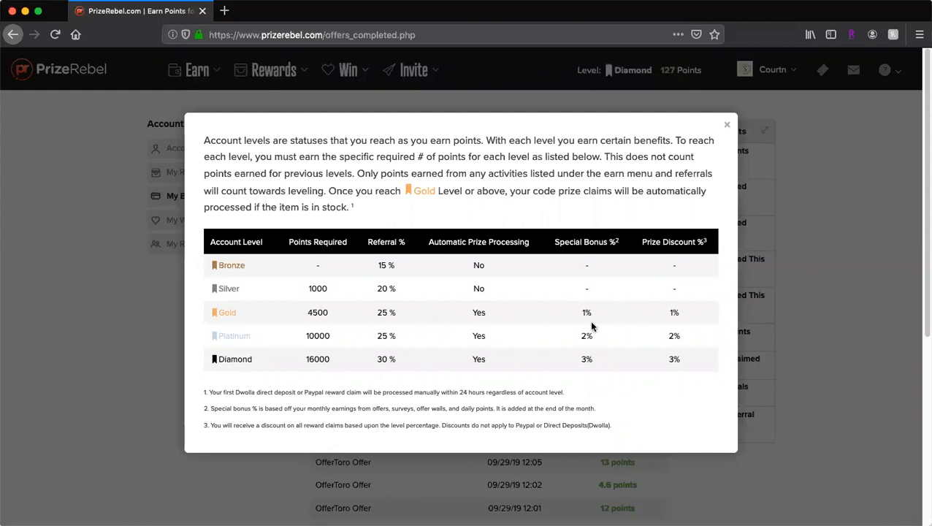
{"action": "mouse_move", "coordinate": [833, 317]}
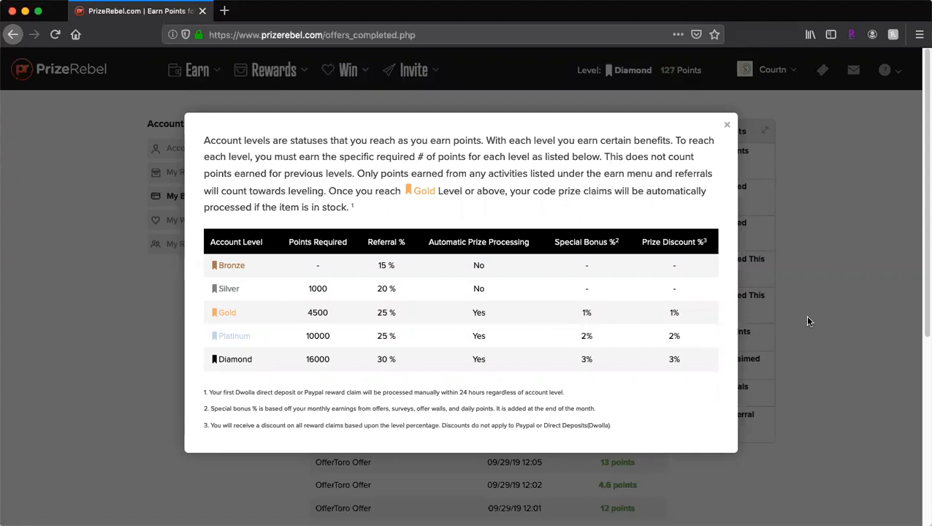
{"action": "left_click", "coordinate": [727, 124]}
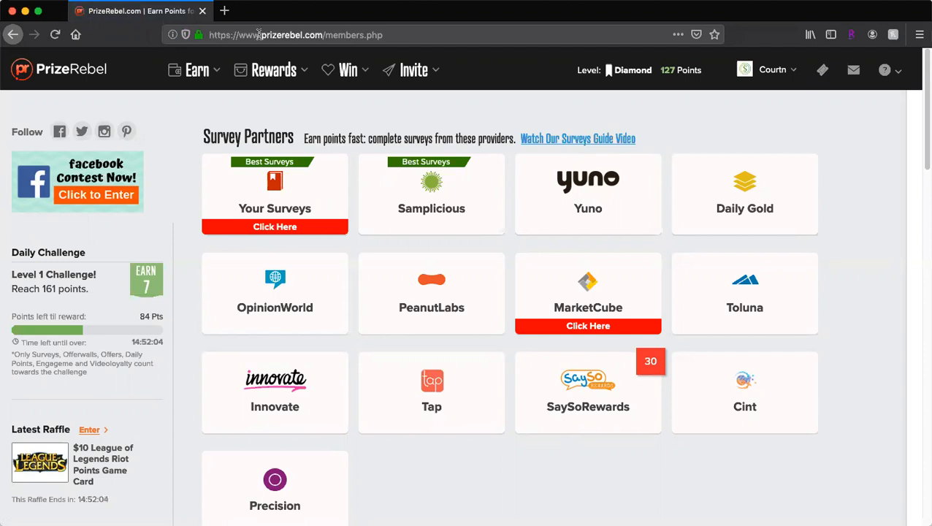
{"action": "scroll", "scroll_direction": "down", "scroll_amount": 3}
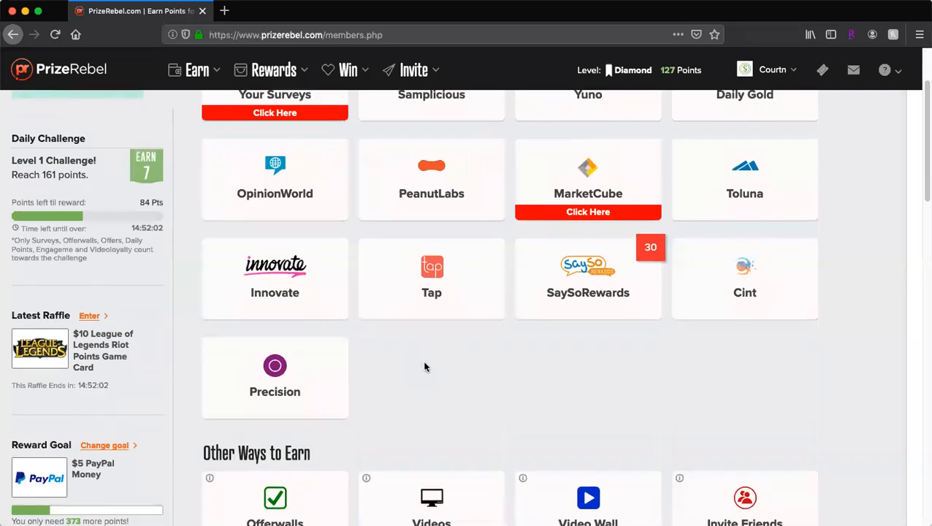
{"action": "scroll", "scroll_direction": "down", "scroll_amount": 3}
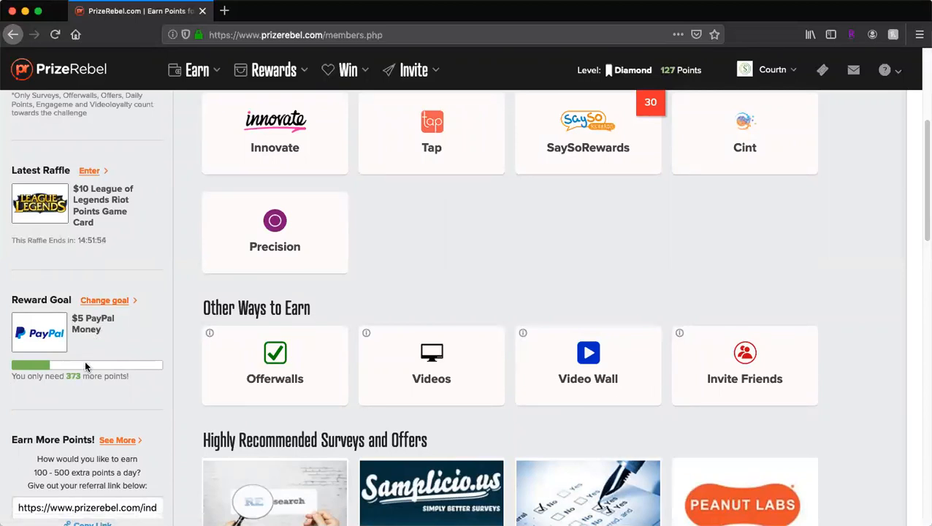
{"action": "mouse_move", "coordinate": [59, 382]}
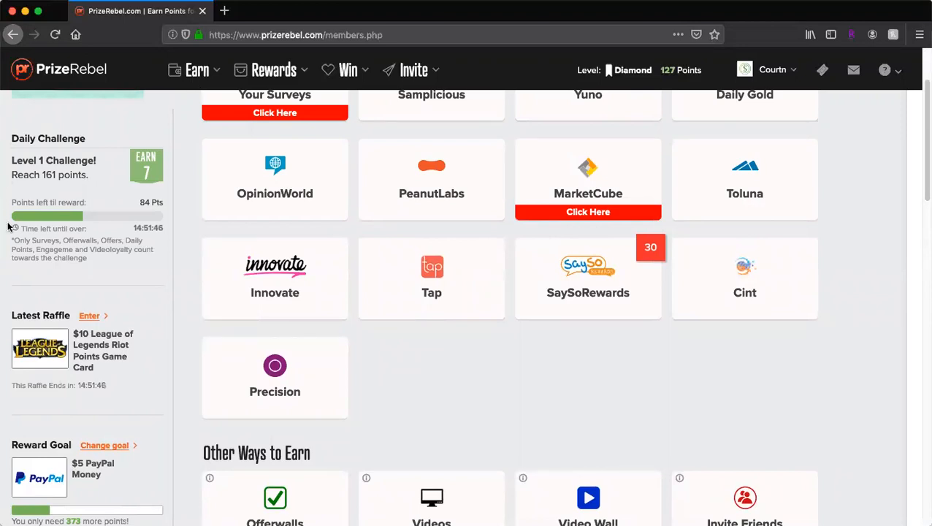
{"action": "mouse_move", "coordinate": [50, 187]}
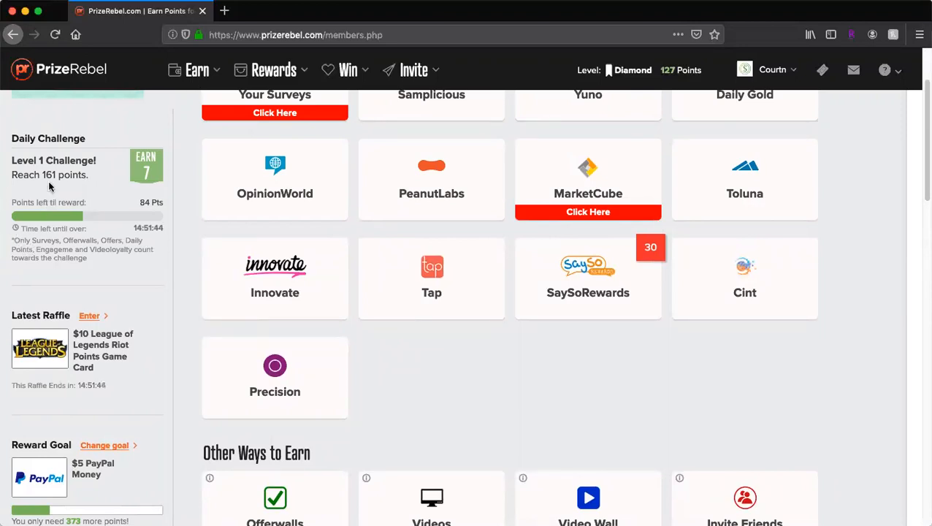
{"action": "mouse_move", "coordinate": [64, 187]}
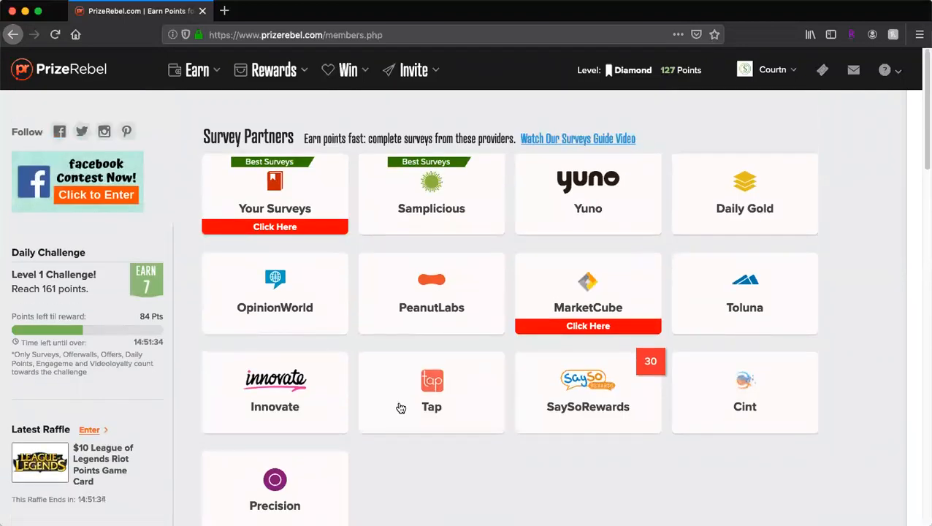
{"action": "mouse_move", "coordinate": [643, 419]}
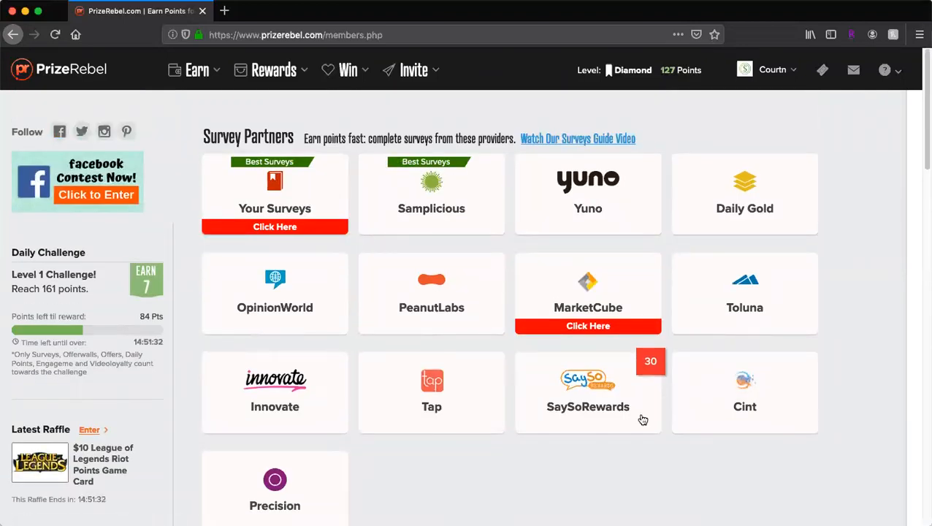
{"action": "mouse_move", "coordinate": [642, 421]}
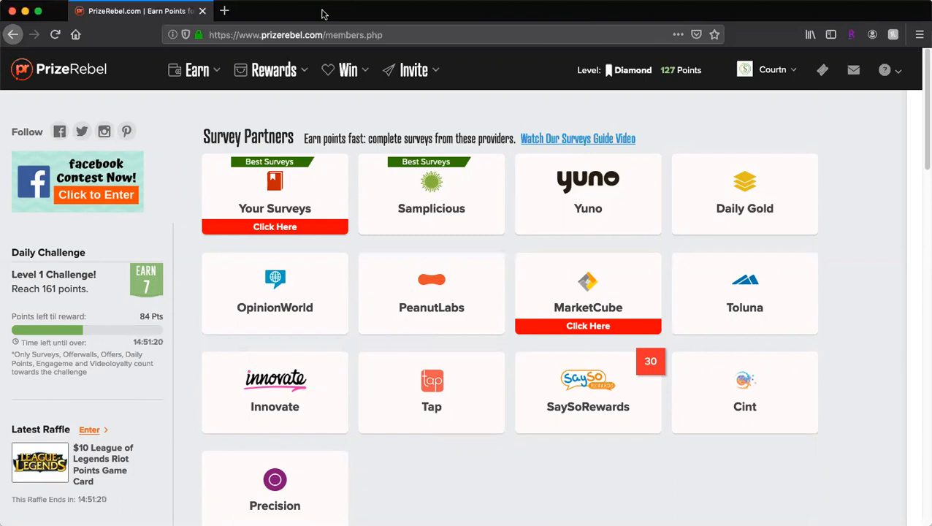
{"action": "mouse_move", "coordinate": [570, 475]}
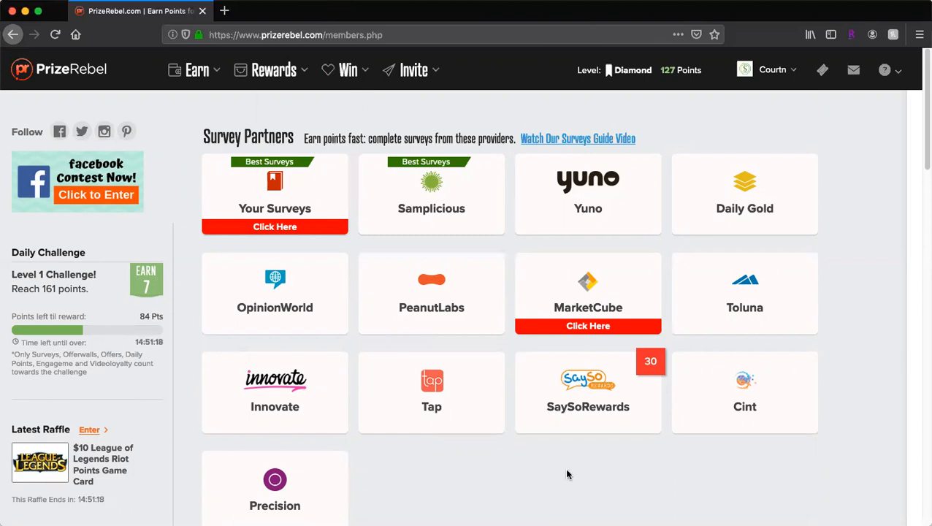
{"action": "mouse_move", "coordinate": [657, 447]}
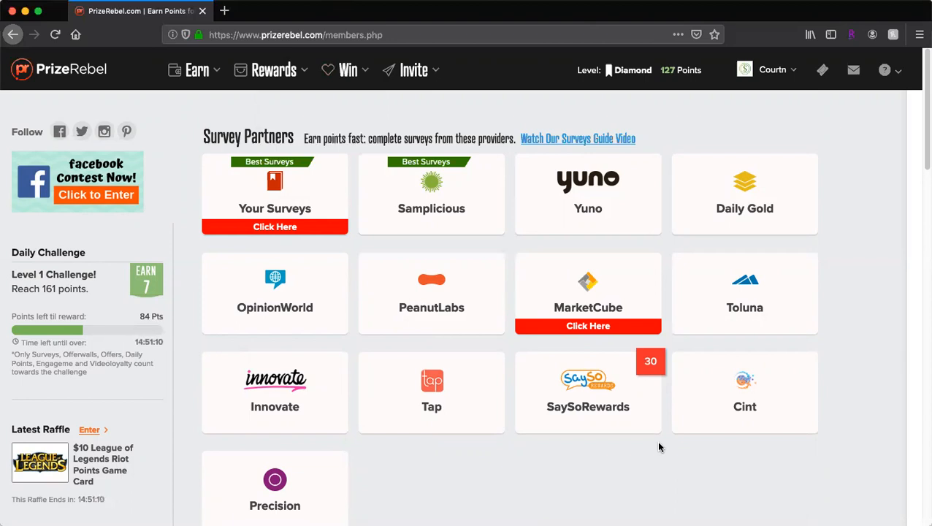
- Go to the Videos earning page listing Hideout.TV channels like Food and Music at 0.55 points each
{"action": "scroll", "scroll_direction": "down", "scroll_amount": 3}
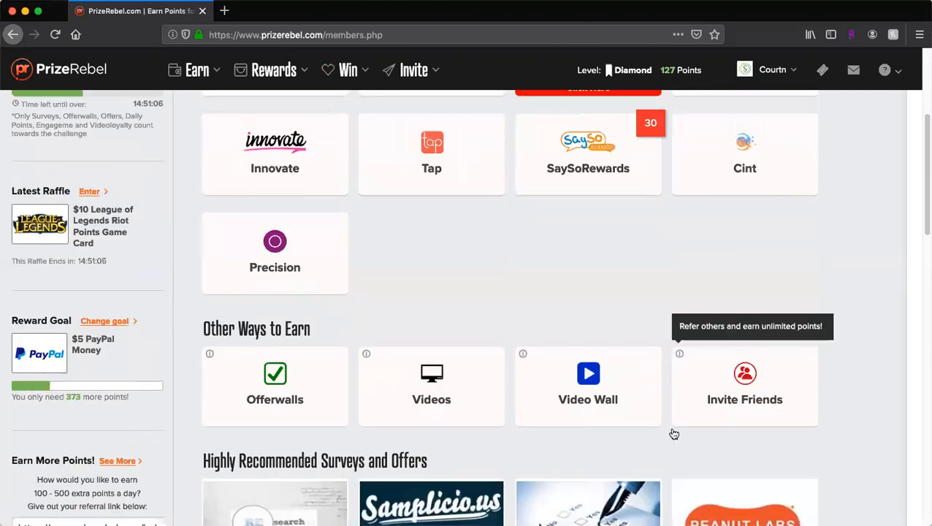
{"action": "scroll", "scroll_direction": "down", "scroll_amount": 3}
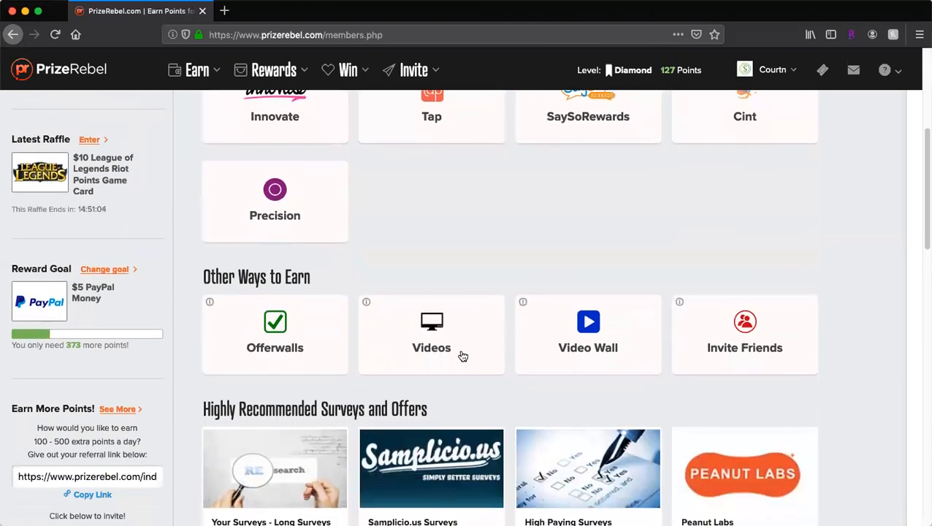
{"action": "mouse_move", "coordinate": [431, 348]}
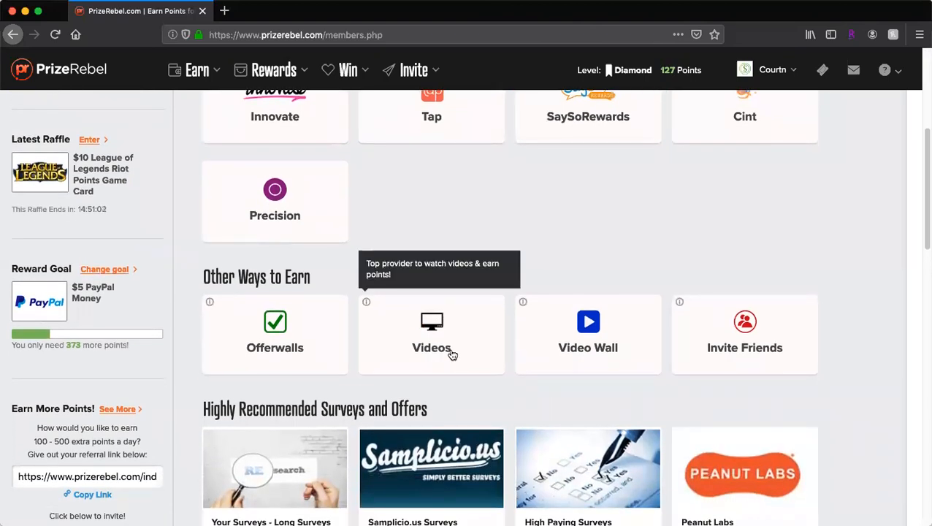
{"action": "left_click", "coordinate": [430, 333]}
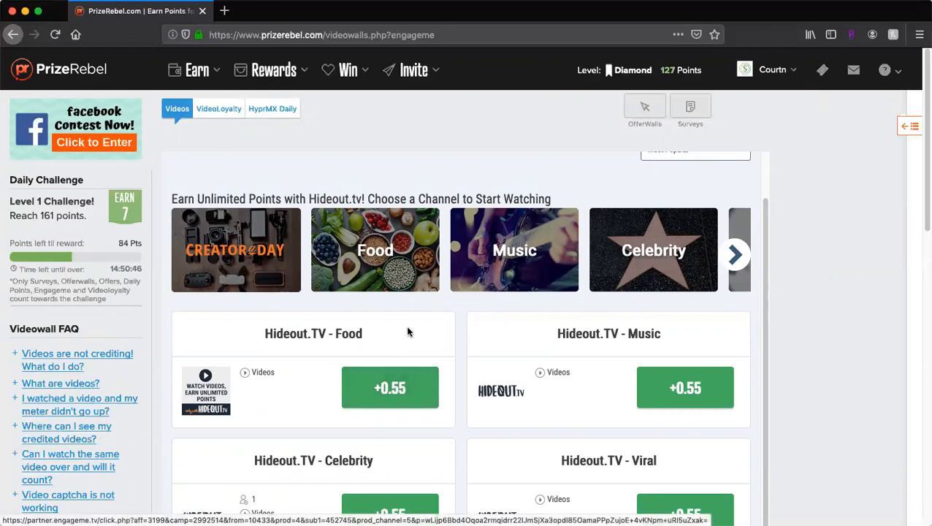
{"action": "mouse_move", "coordinate": [421, 356]}
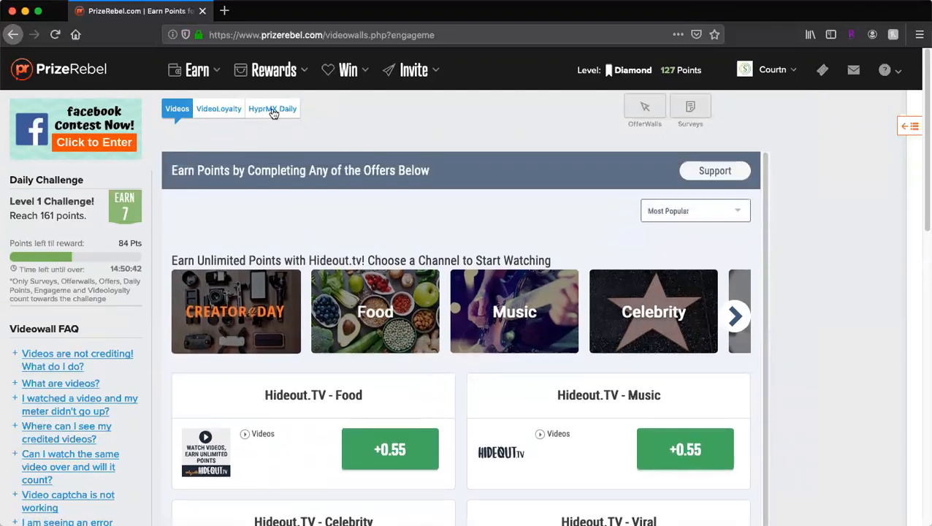
- Reveal the Earn menu offering Surveys, Offer Walls, Videos, VideoLoyalty and HyprMX Daily points
{"action": "left_click", "coordinate": [195, 70]}
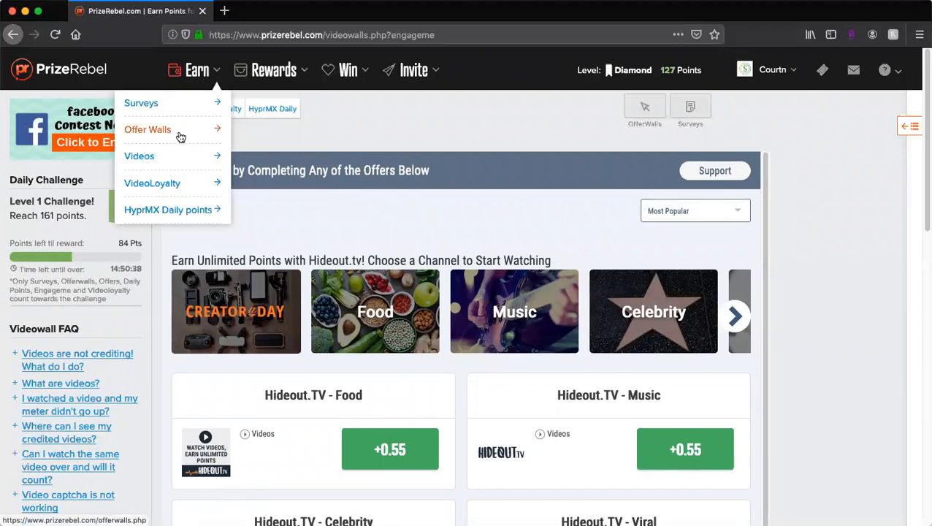
- Browse the AdGate offer wall's app offers such as Final Fantasy XV with their point rewards
{"action": "left_click", "coordinate": [148, 129]}
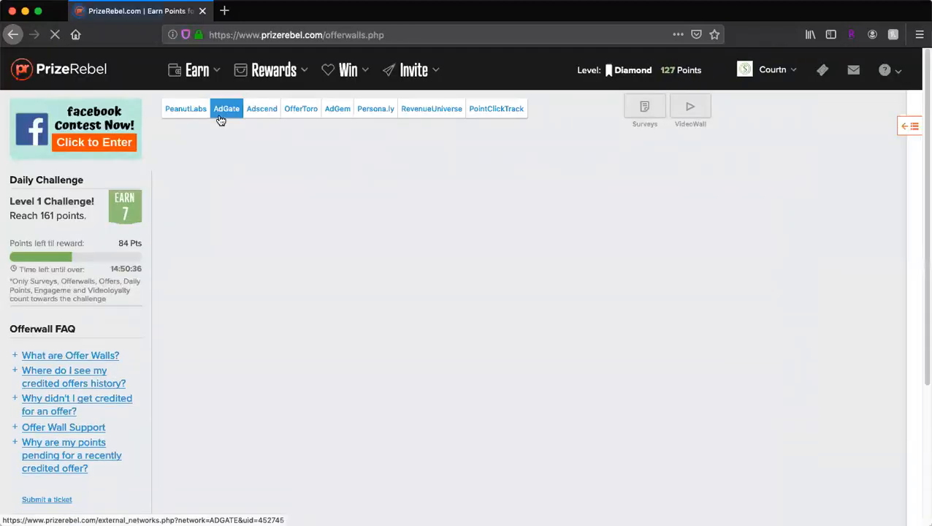
{"action": "left_click", "coordinate": [225, 108]}
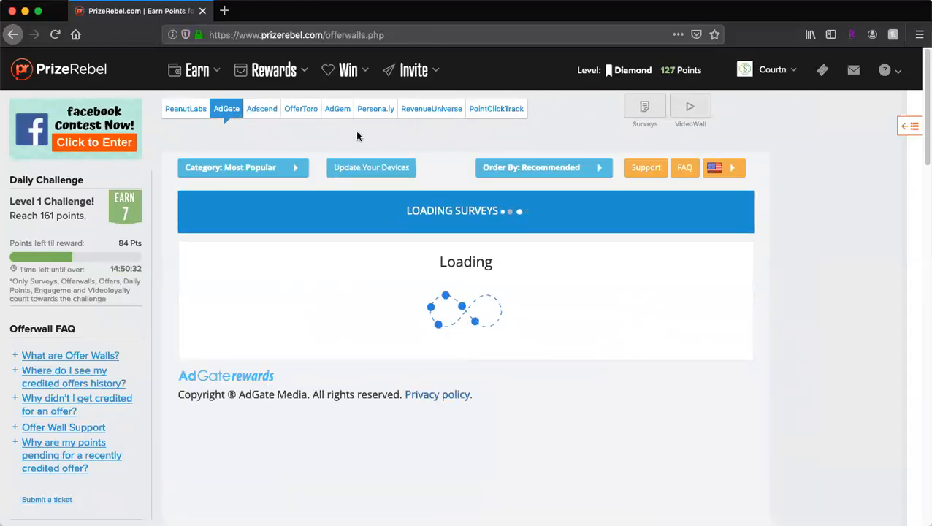
{"action": "scroll", "scroll_direction": "down", "scroll_amount": 3}
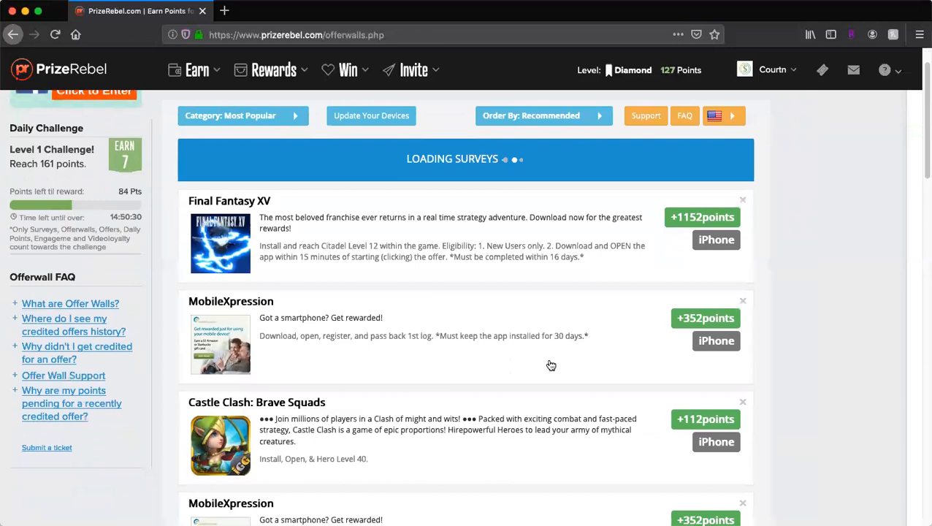
{"action": "scroll", "scroll_direction": "down", "scroll_amount": 3}
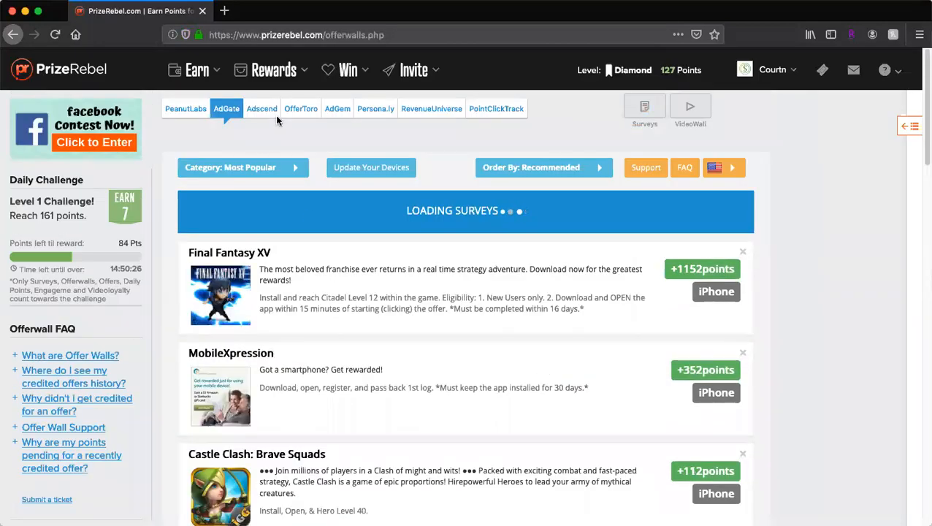
{"action": "left_click", "coordinate": [196, 70]}
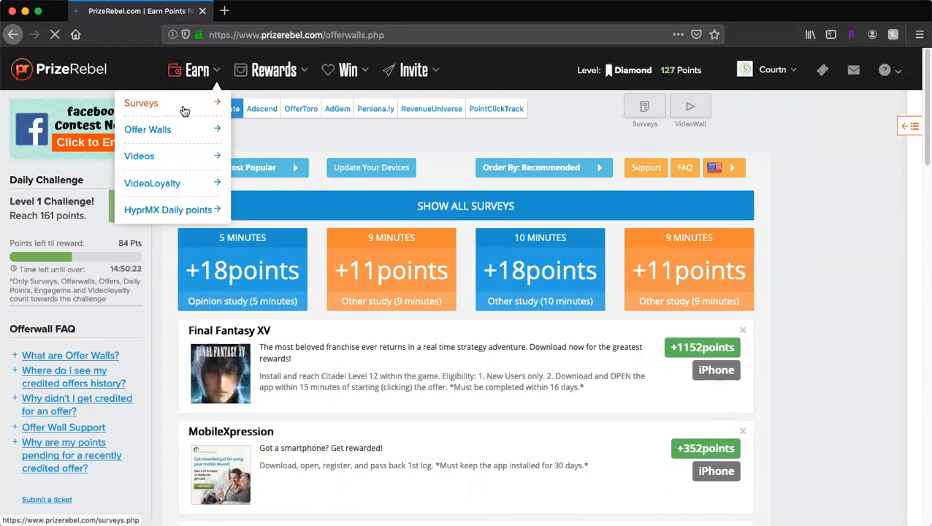
- Go to Your Surveys, showing the 77-point daily survey and 308 points earned this month
{"action": "left_click", "coordinate": [142, 102]}
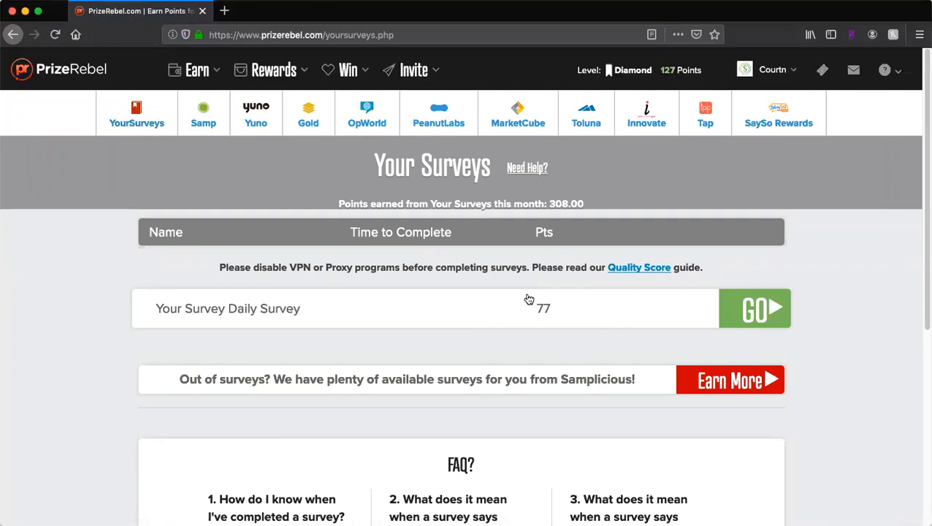
{"action": "mouse_move", "coordinate": [225, 143]}
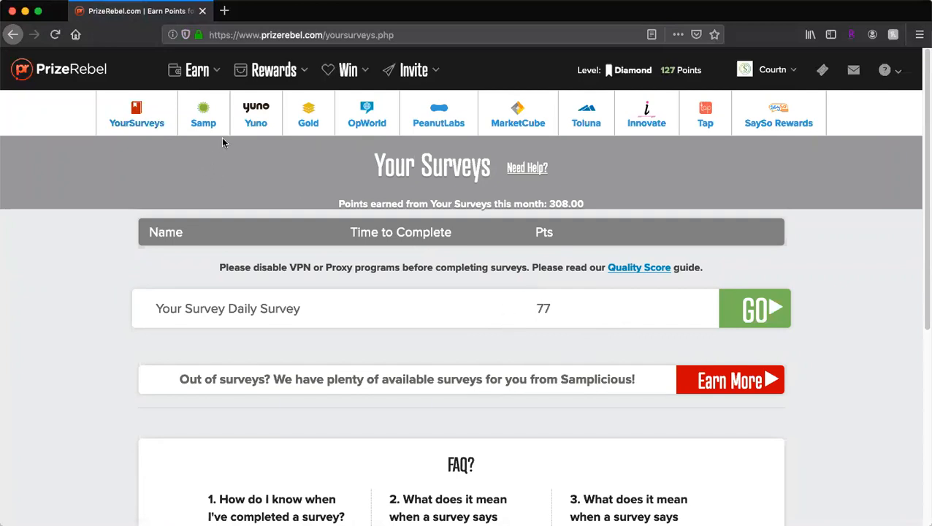
- View Samplicio.us Daily surveys (Daily 90 points, Long 110 points), then bring up the promo code box
{"action": "left_click", "coordinate": [203, 114]}
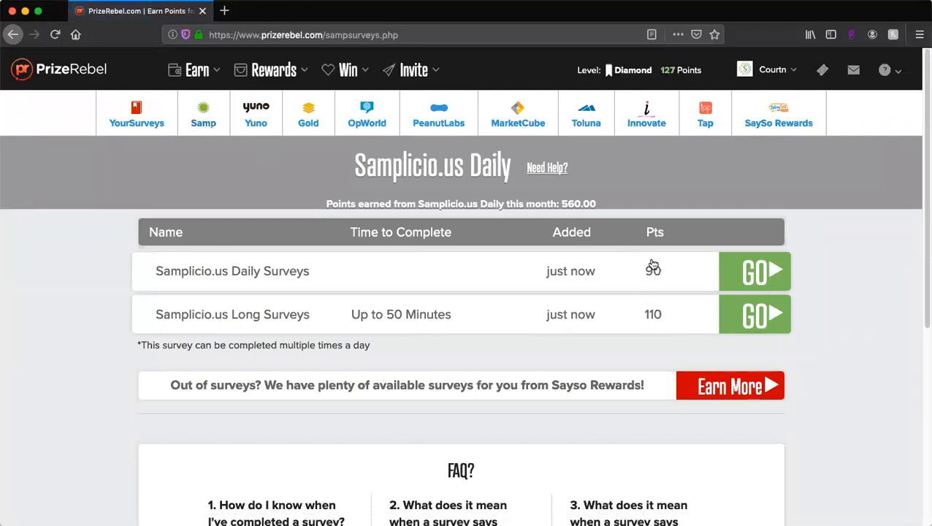
{"action": "mouse_move", "coordinate": [631, 331]}
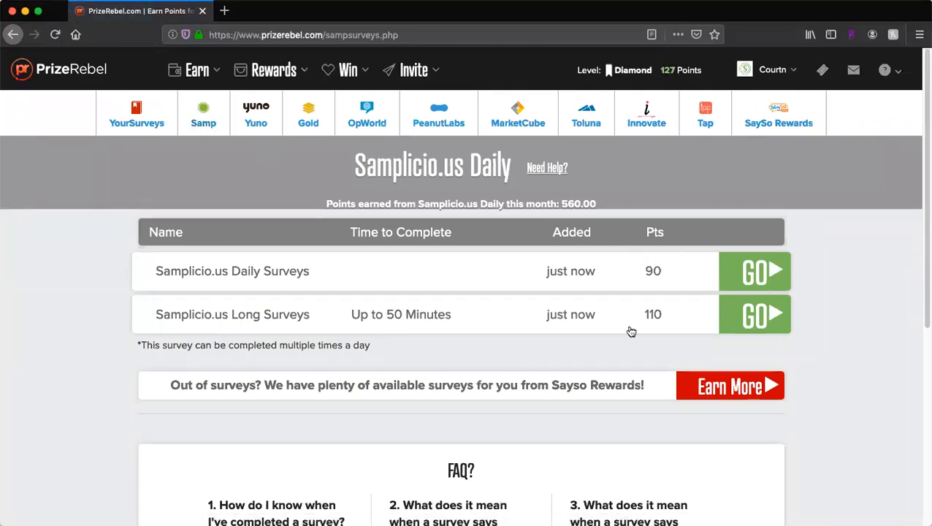
{"action": "mouse_move", "coordinate": [645, 311]}
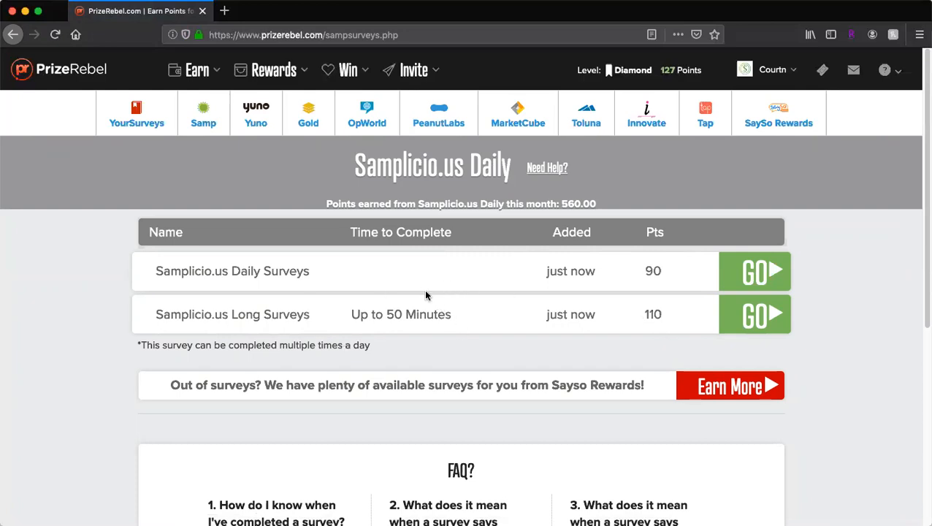
{"action": "mouse_move", "coordinate": [418, 327]}
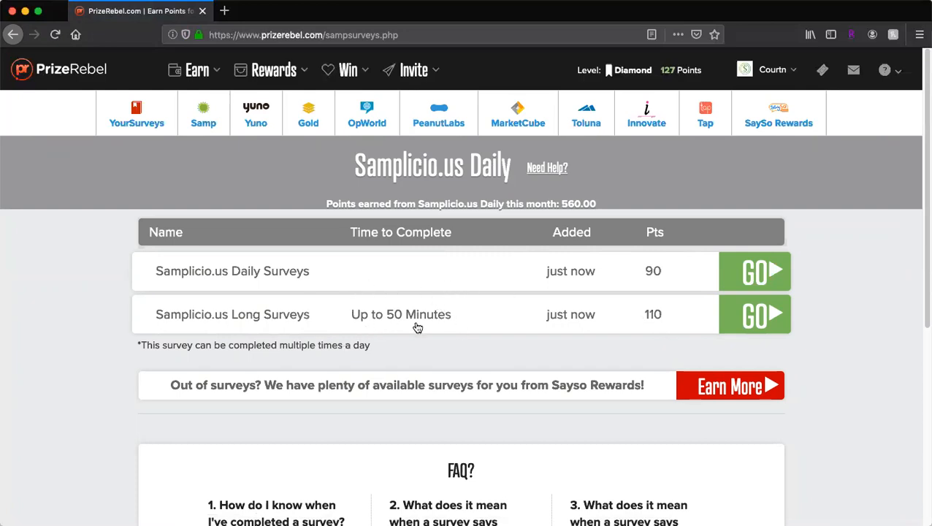
{"action": "mouse_move", "coordinate": [417, 339]}
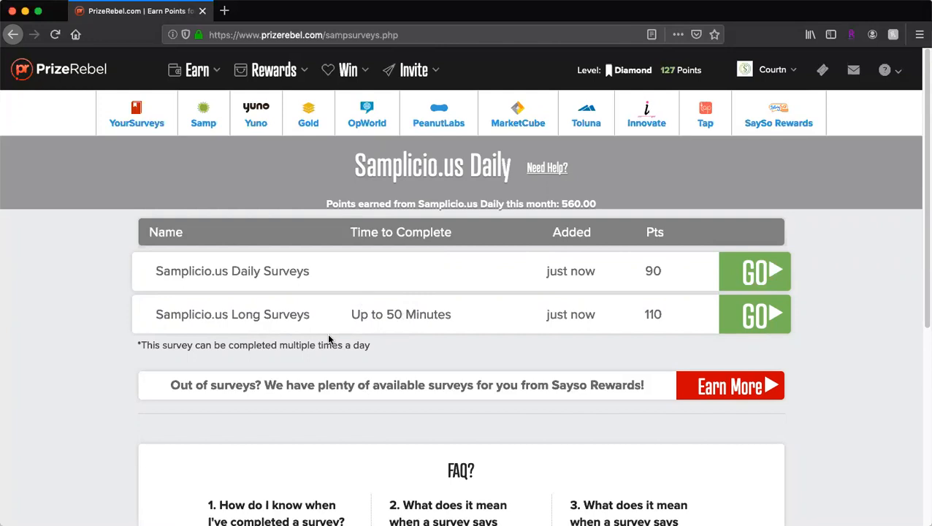
{"action": "mouse_move", "coordinate": [164, 394]}
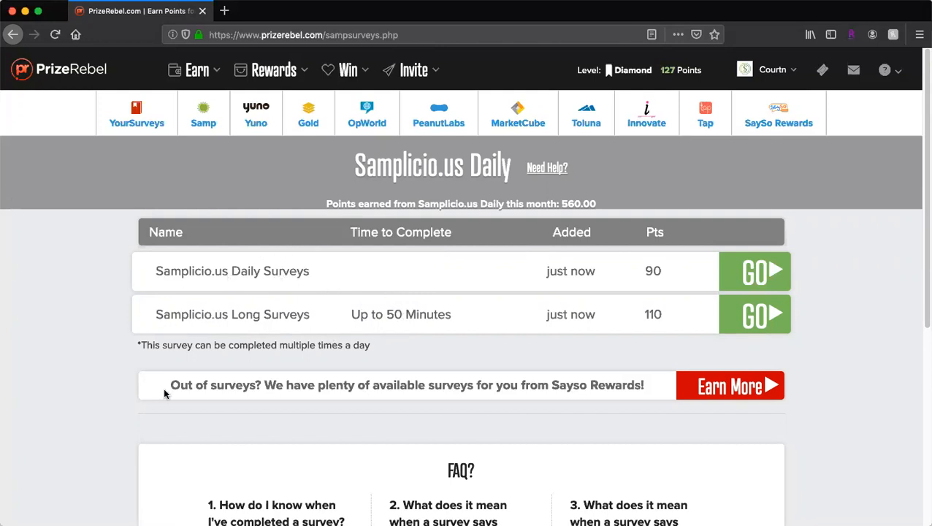
{"action": "mouse_move", "coordinate": [353, 199]}
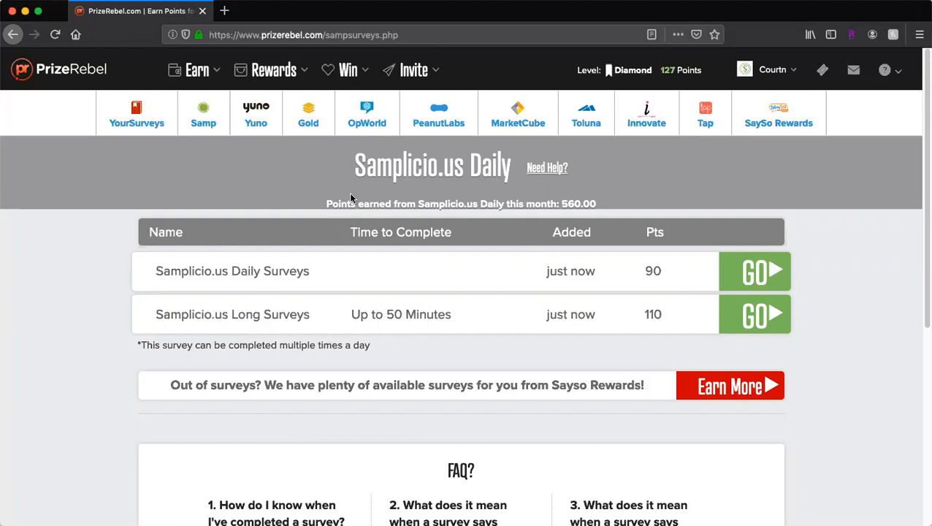
{"action": "mouse_move", "coordinate": [356, 203]}
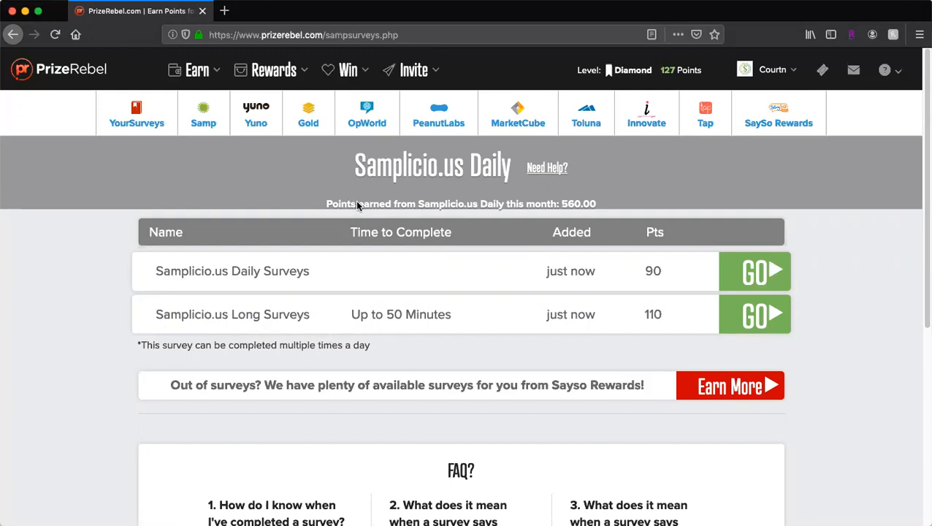
{"action": "mouse_move", "coordinate": [476, 120]}
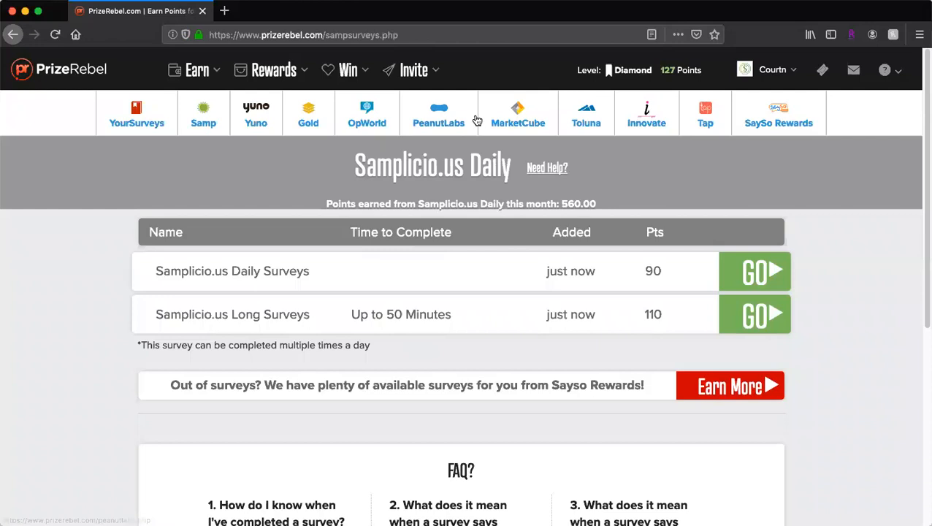
{"action": "mouse_move", "coordinate": [654, 70]}
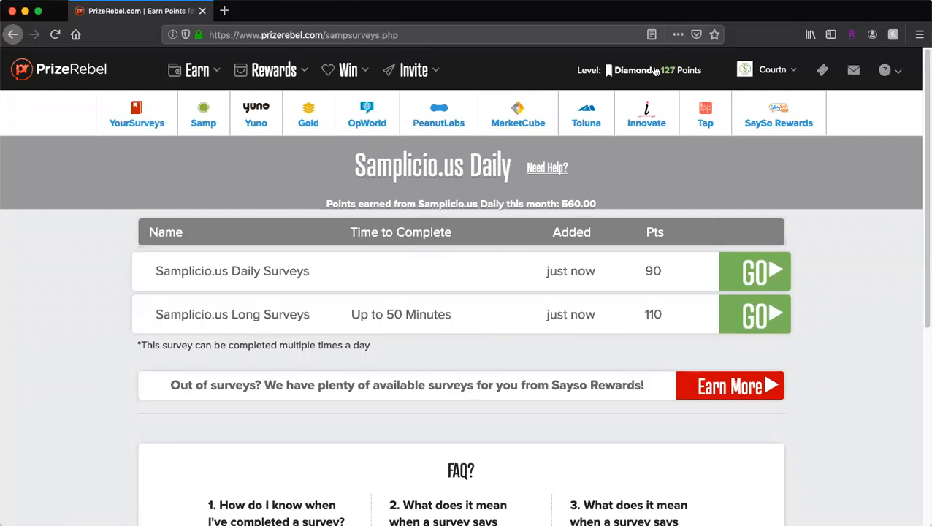
{"action": "left_click", "coordinate": [822, 70]}
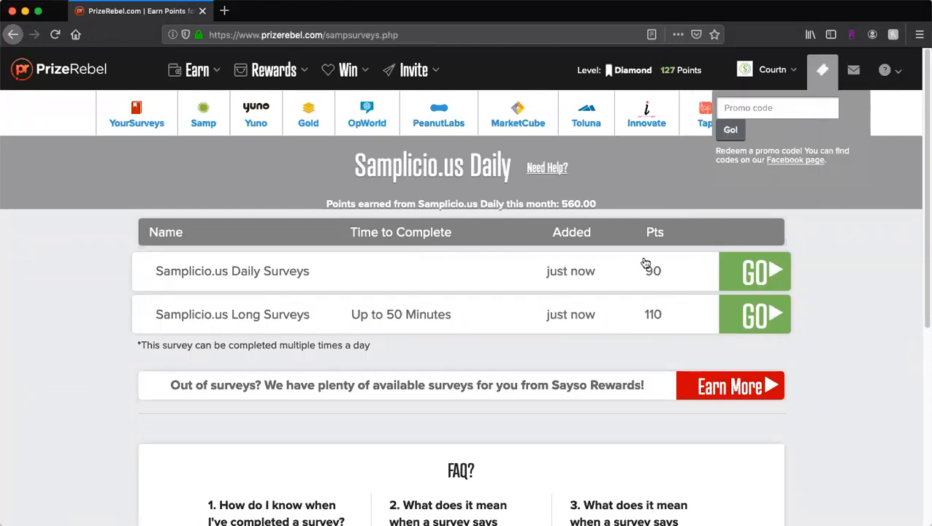
{"action": "mouse_move", "coordinate": [634, 271]}
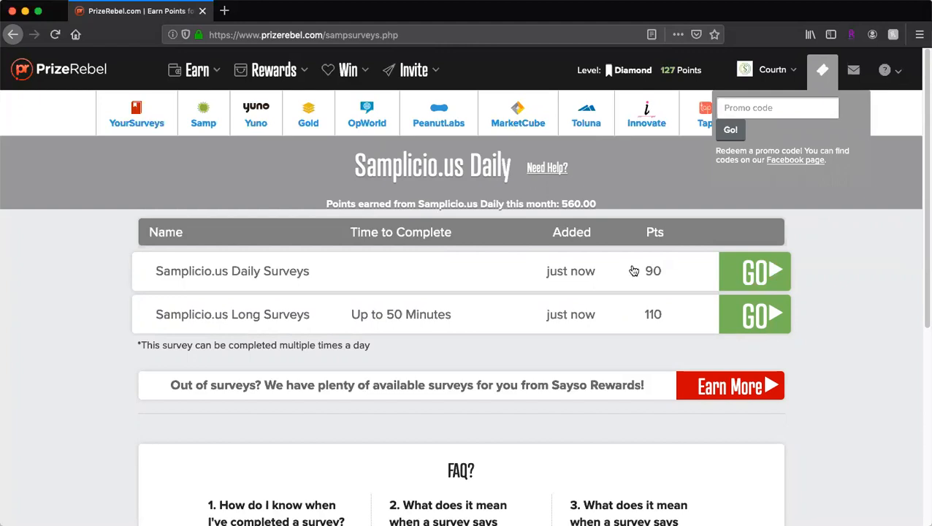
{"action": "mouse_move", "coordinate": [625, 316]}
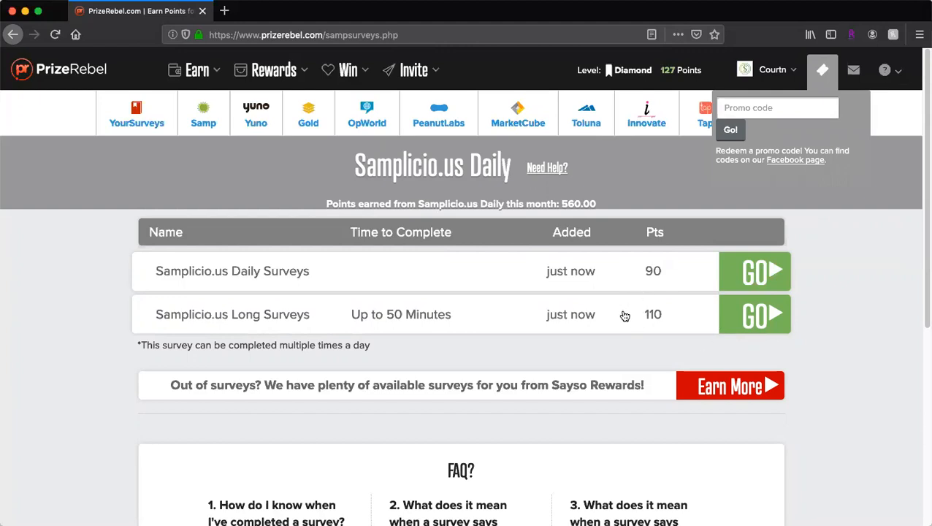
{"action": "mouse_move", "coordinate": [623, 358]}
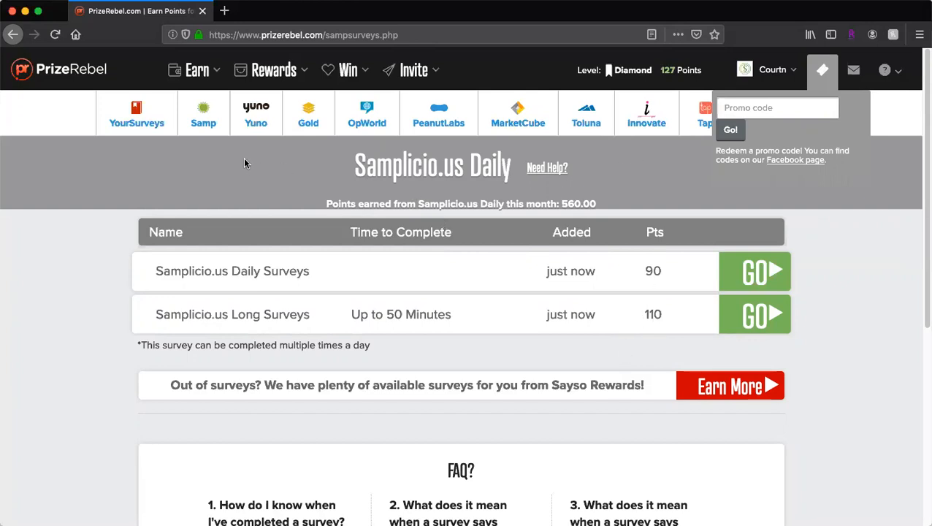
{"action": "mouse_move", "coordinate": [315, 186]}
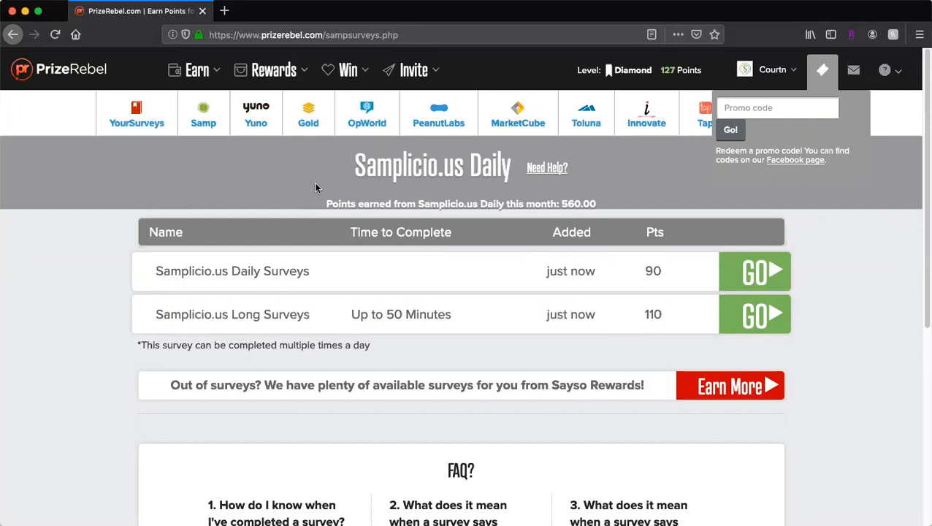
{"action": "mouse_move", "coordinate": [298, 102]}
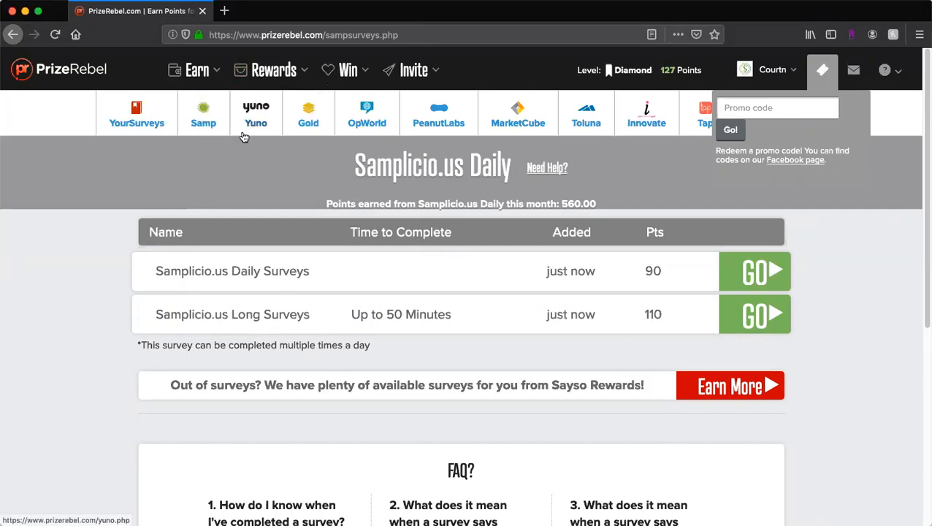
- Navigate from the Rewards menu to the Rewards History page
{"action": "left_click", "coordinate": [273, 70]}
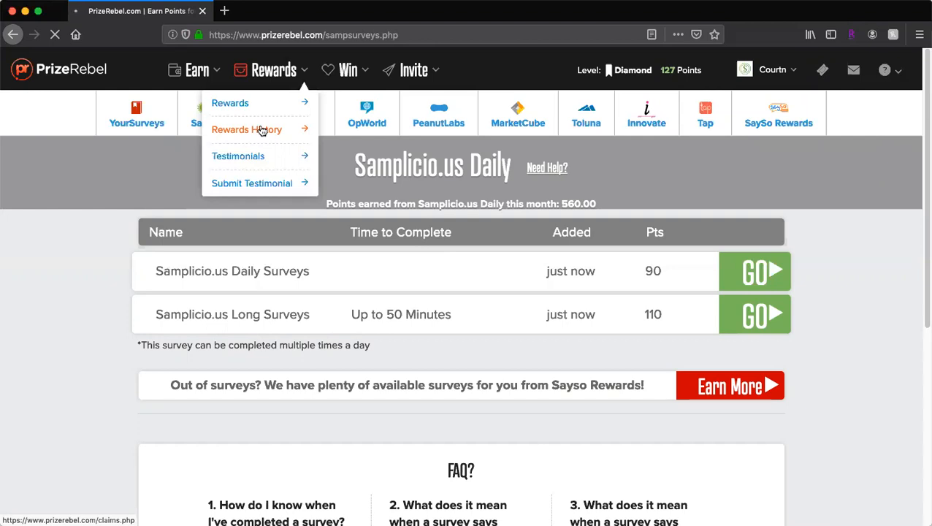
{"action": "left_click", "coordinate": [246, 129]}
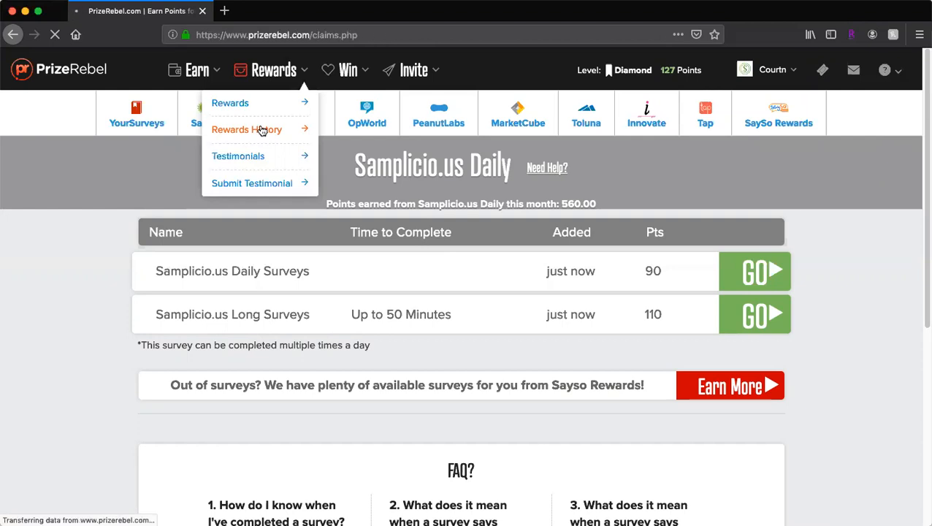
- Browse the My Rewards History table of $5 PayPal Money claims marked Payment Completed, $40 redeemed this year
{"action": "left_click", "coordinate": [246, 129]}
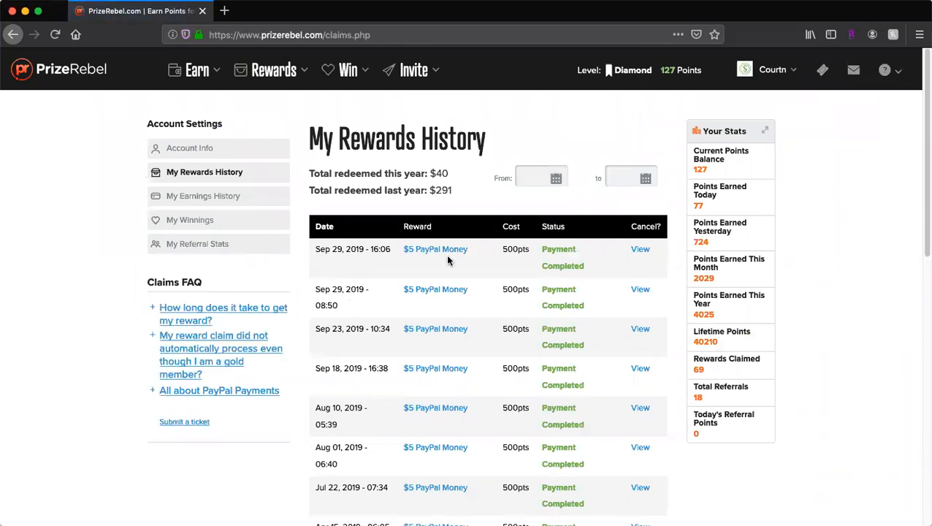
{"action": "mouse_move", "coordinate": [458, 309]}
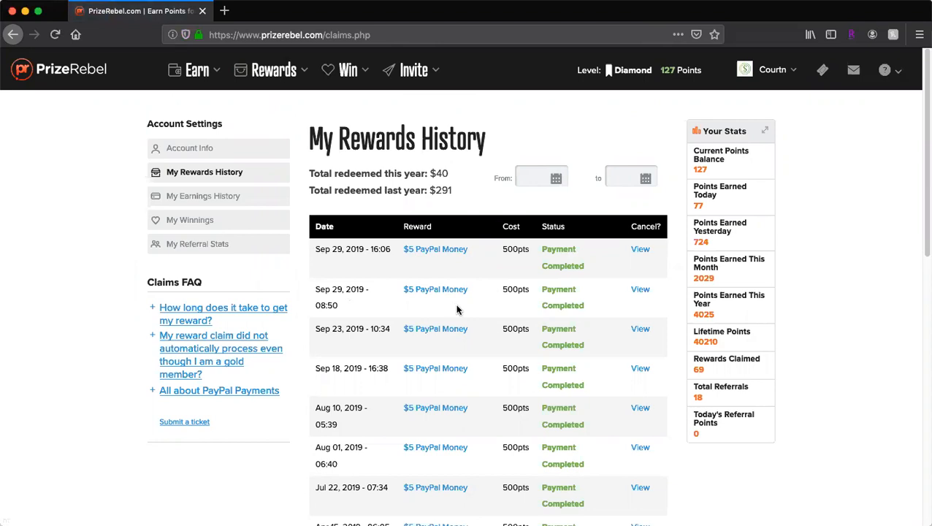
{"action": "mouse_move", "coordinate": [474, 307]}
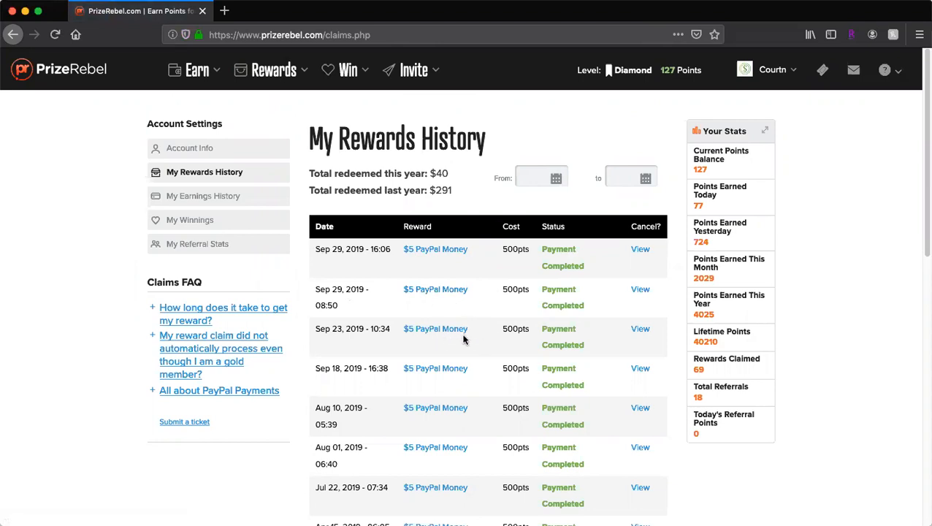
{"action": "scroll", "scroll_direction": "down", "scroll_amount": 3}
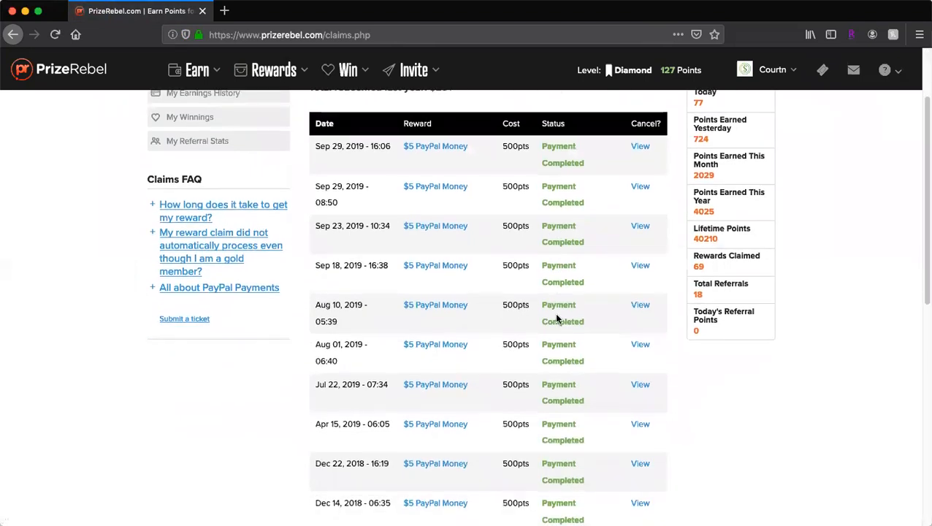
{"action": "left_click", "coordinate": [273, 70]}
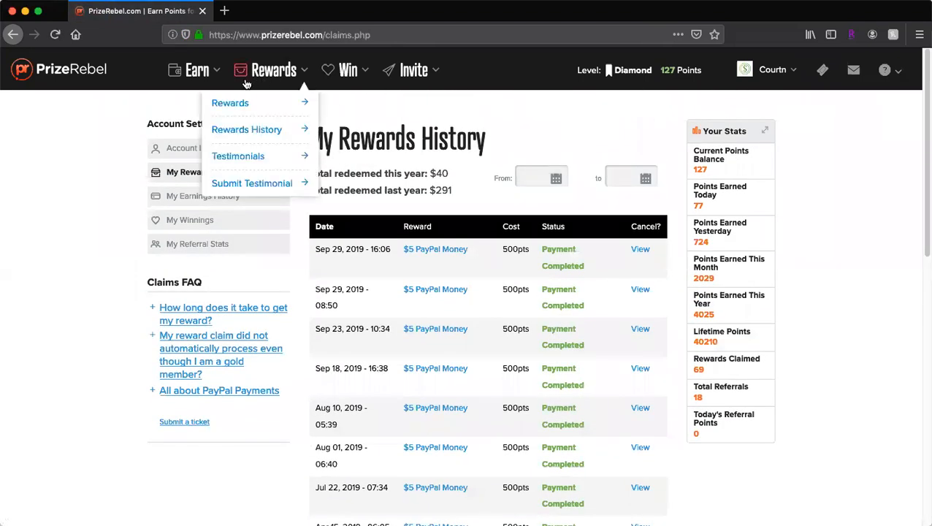
{"action": "left_click", "coordinate": [195, 70]}
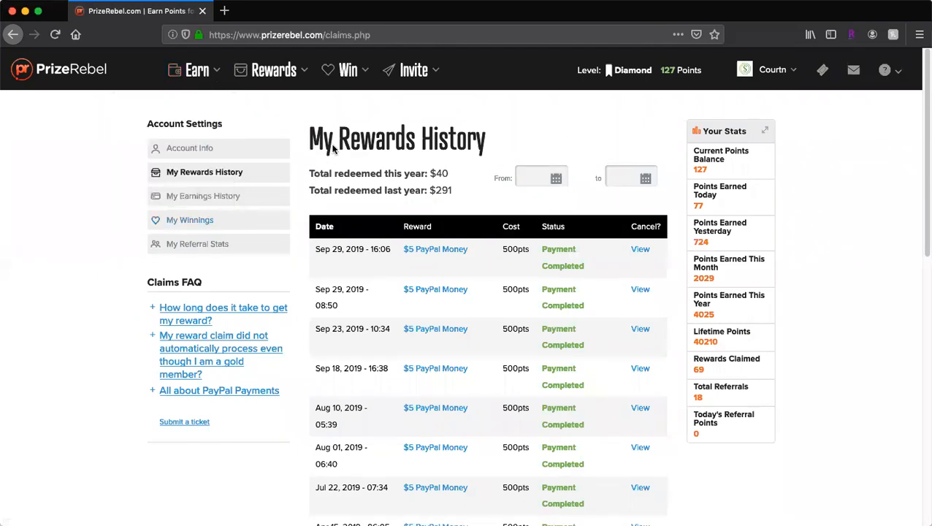
{"action": "mouse_move", "coordinate": [346, 107]}
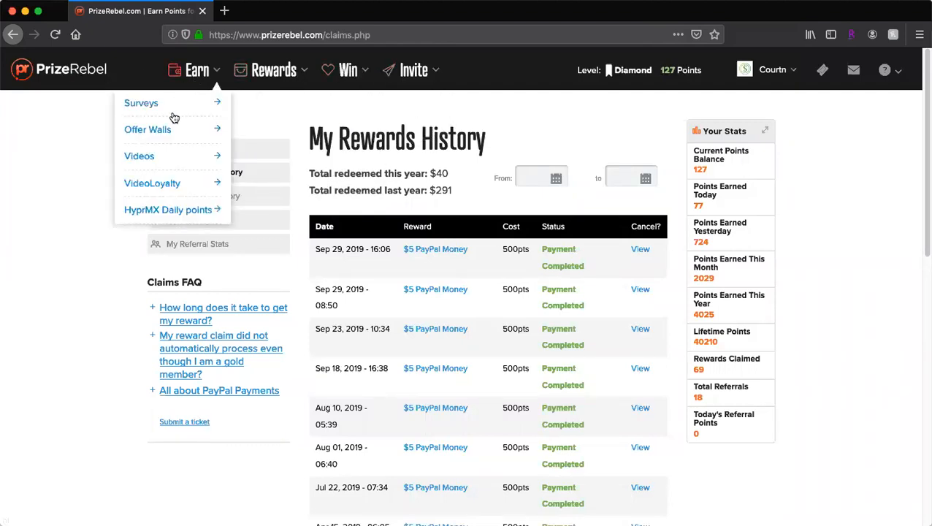
{"action": "mouse_move", "coordinate": [181, 217]}
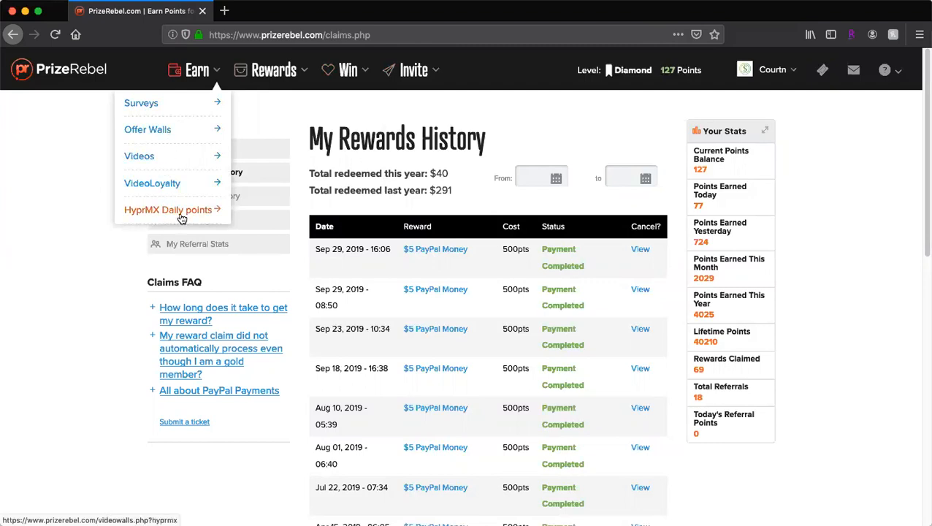
{"action": "mouse_move", "coordinate": [153, 114]}
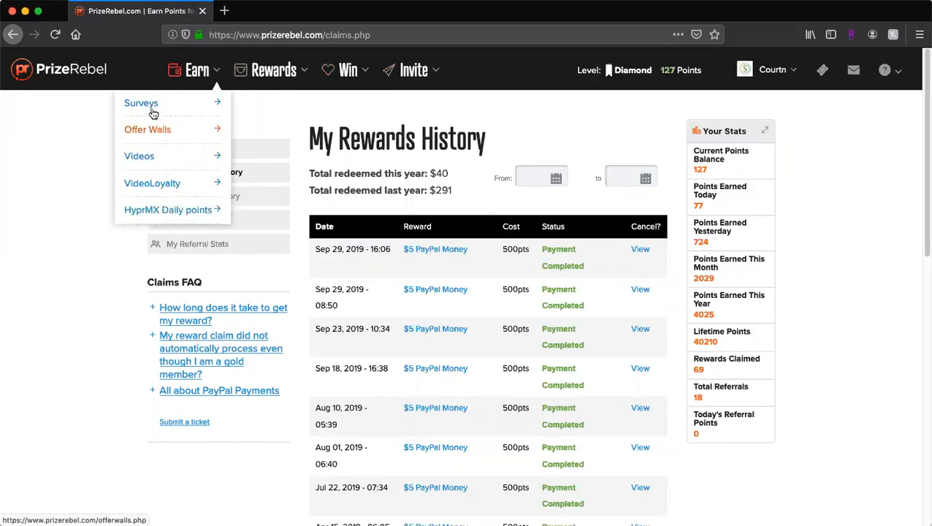
{"action": "mouse_move", "coordinate": [142, 102]}
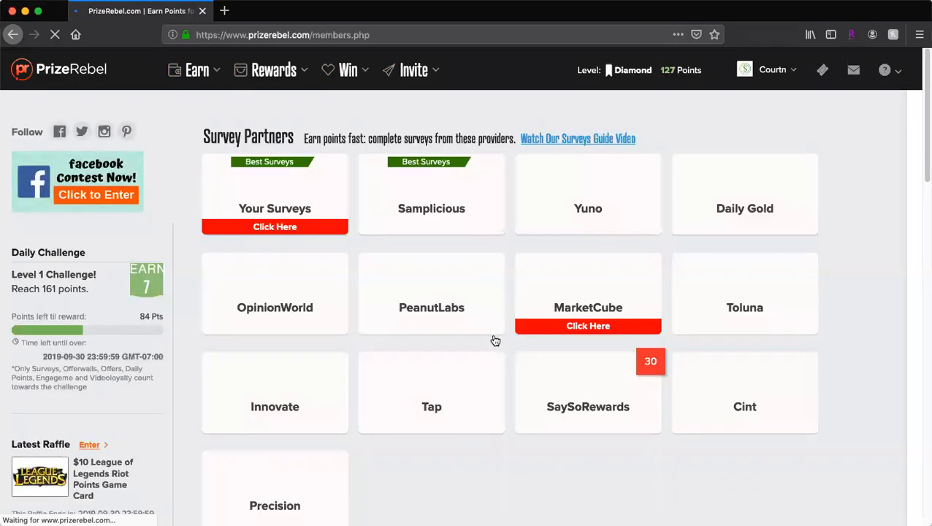
- Scroll the members dashboard through Survey Partners, Other Ways to Earn and Highly Recommended Surveys and offers
{"action": "scroll", "scroll_direction": "down", "scroll_amount": 3}
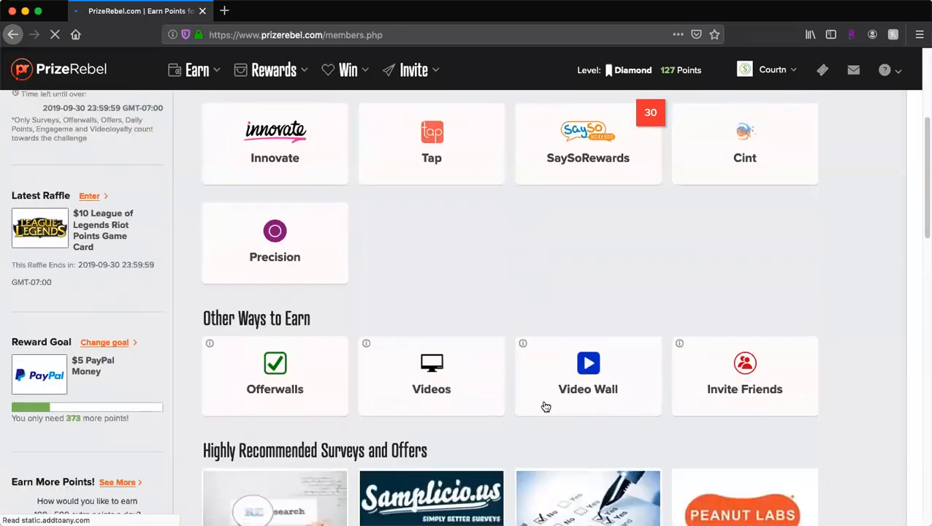
{"action": "scroll", "scroll_direction": "down", "scroll_amount": 3}
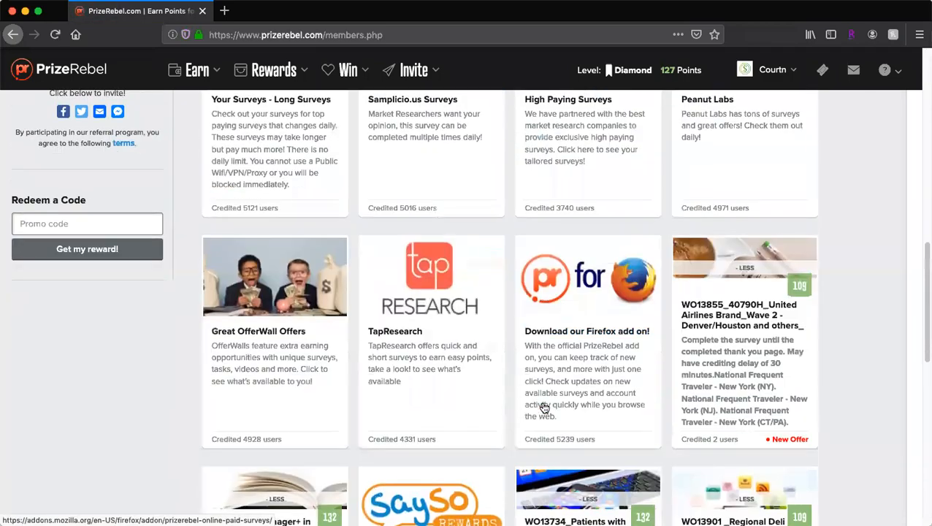
{"action": "scroll", "scroll_direction": "down", "scroll_amount": 3}
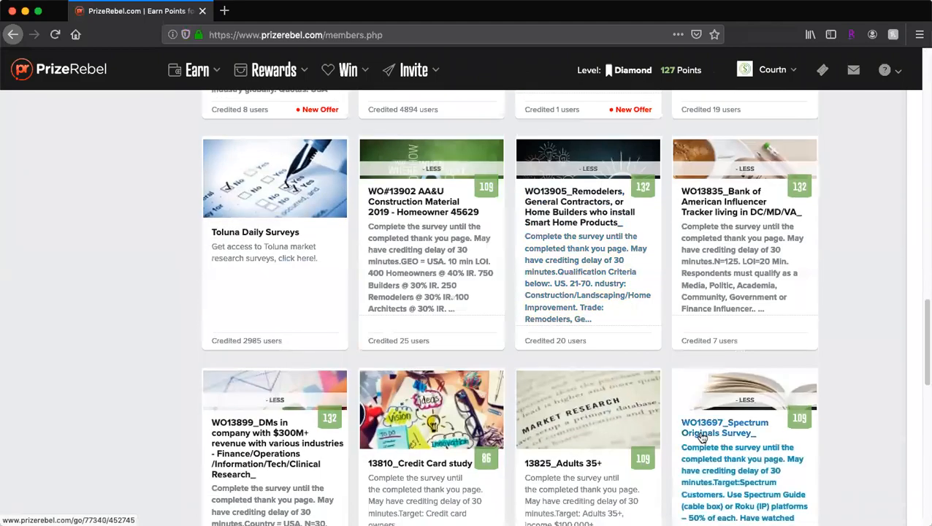
{"action": "scroll", "scroll_direction": "down", "scroll_amount": 3}
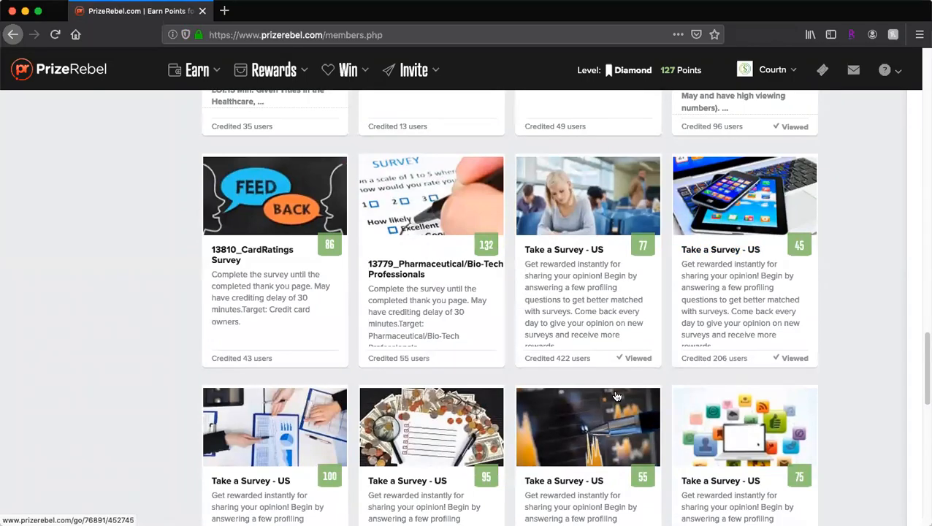
{"action": "scroll", "scroll_direction": "down", "scroll_amount": 3}
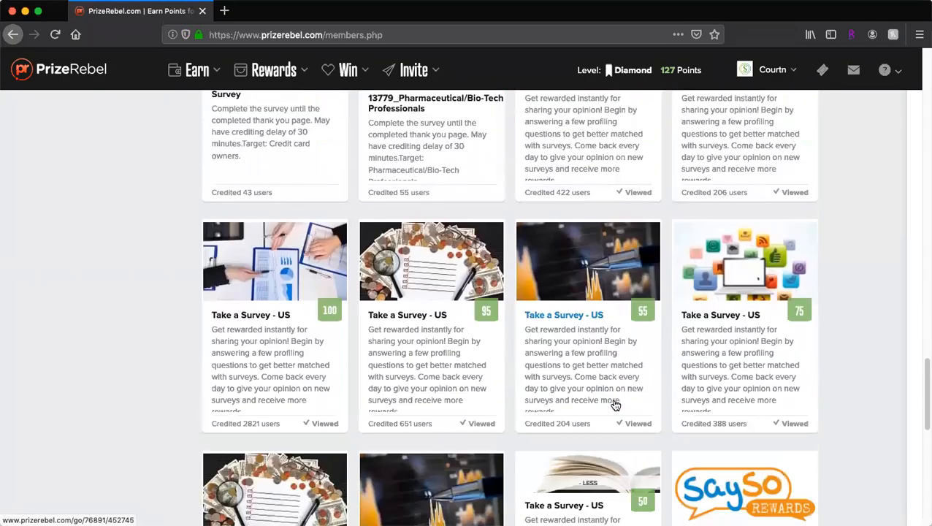
{"action": "scroll", "scroll_direction": "down", "scroll_amount": 3}
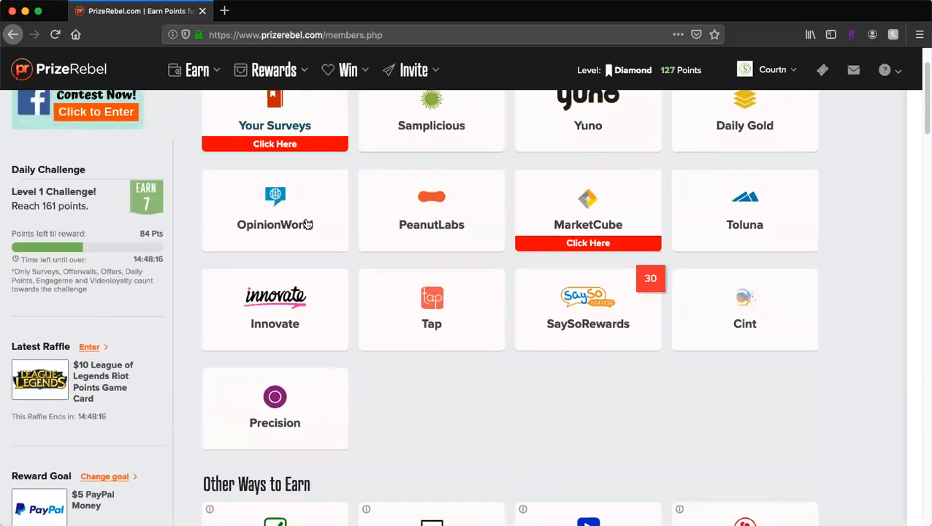
{"action": "left_click", "coordinate": [196, 71]}
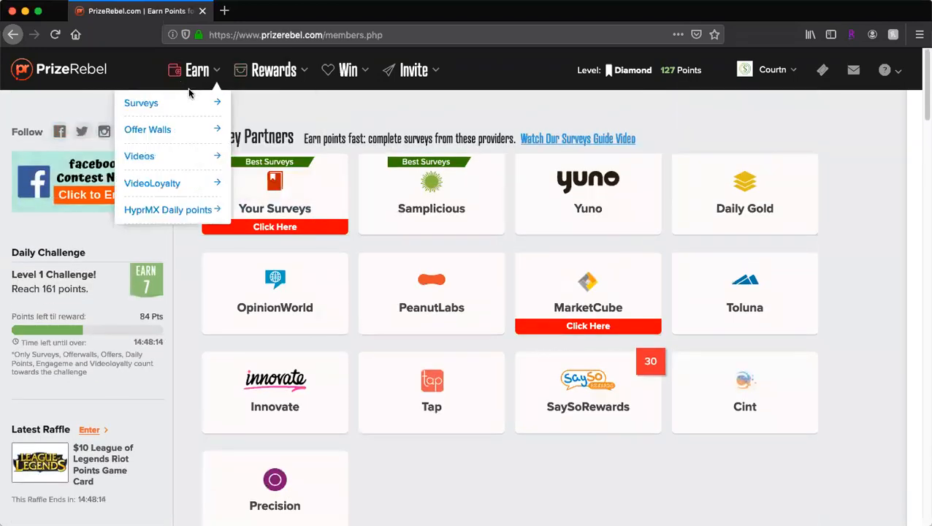
{"action": "mouse_move", "coordinate": [147, 129]}
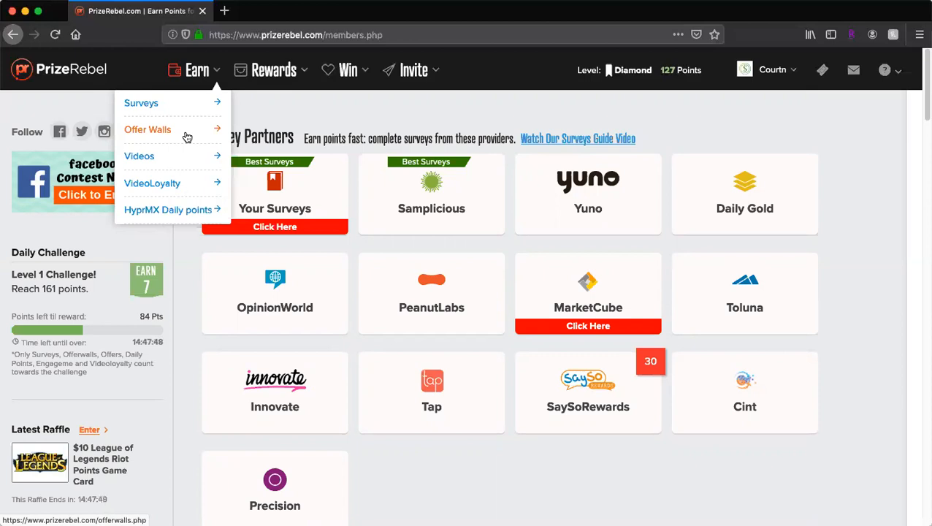
{"action": "mouse_move", "coordinate": [317, 100]}
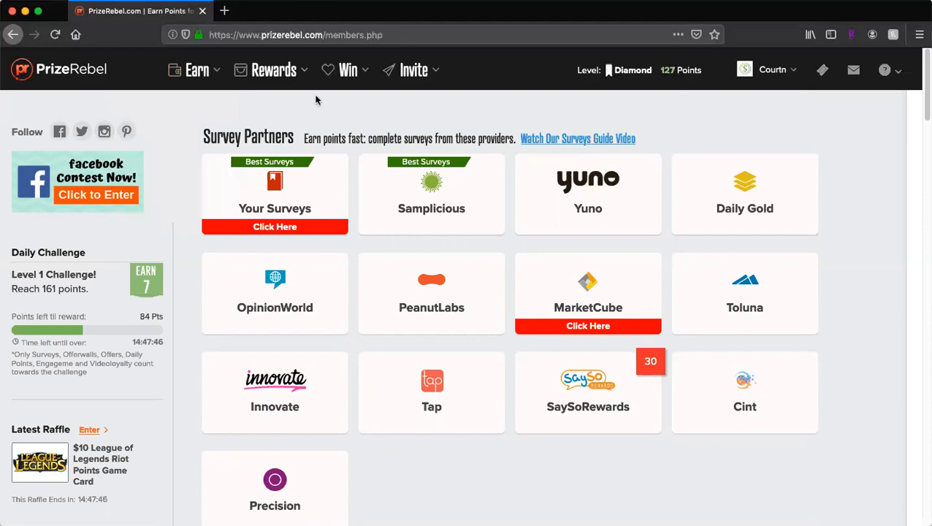
{"action": "left_click", "coordinate": [275, 70]}
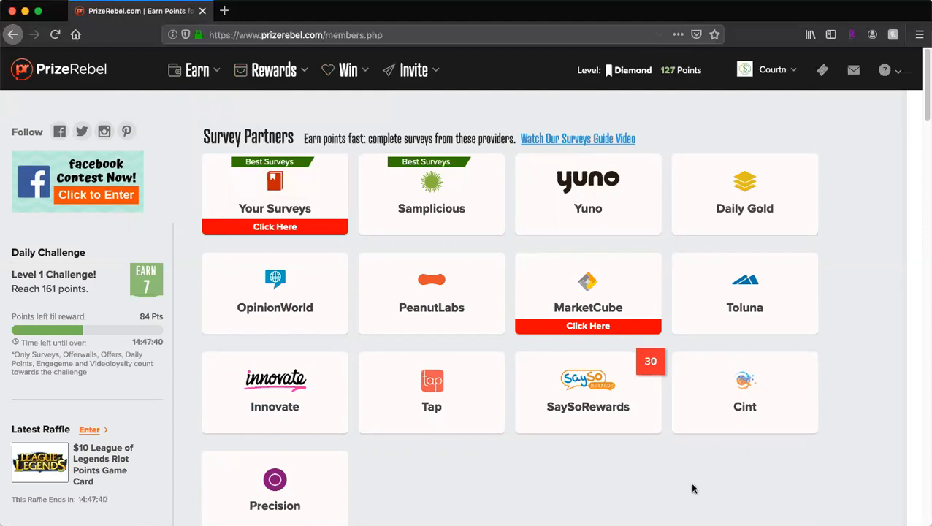
{"action": "mouse_move", "coordinate": [793, 436]}
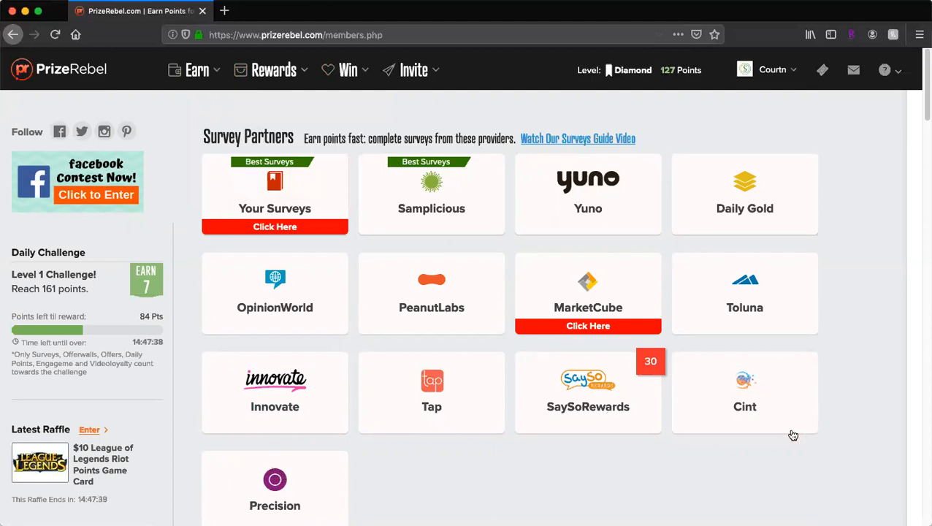
{"action": "scroll", "scroll_direction": "down", "scroll_amount": 3}
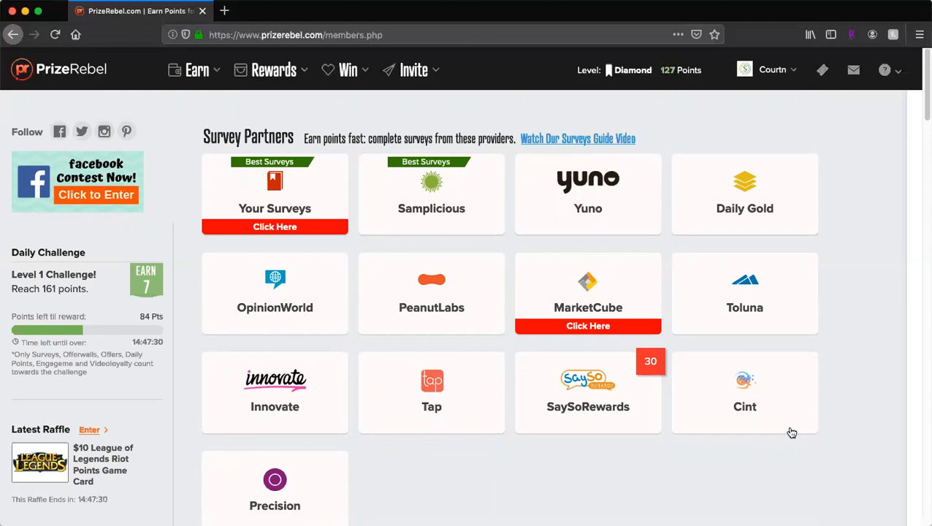
{"action": "scroll", "scroll_direction": "down", "scroll_amount": 3}
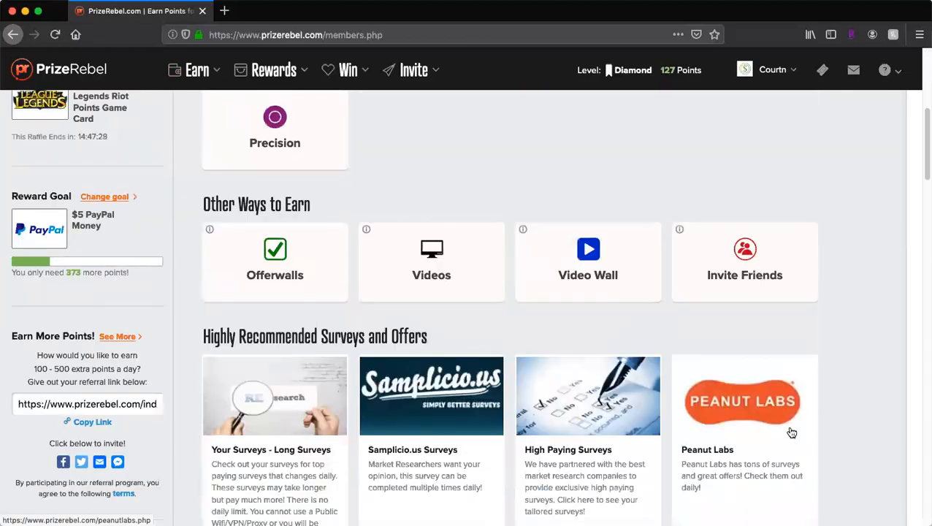
{"action": "scroll", "scroll_direction": "down", "scroll_amount": 3}
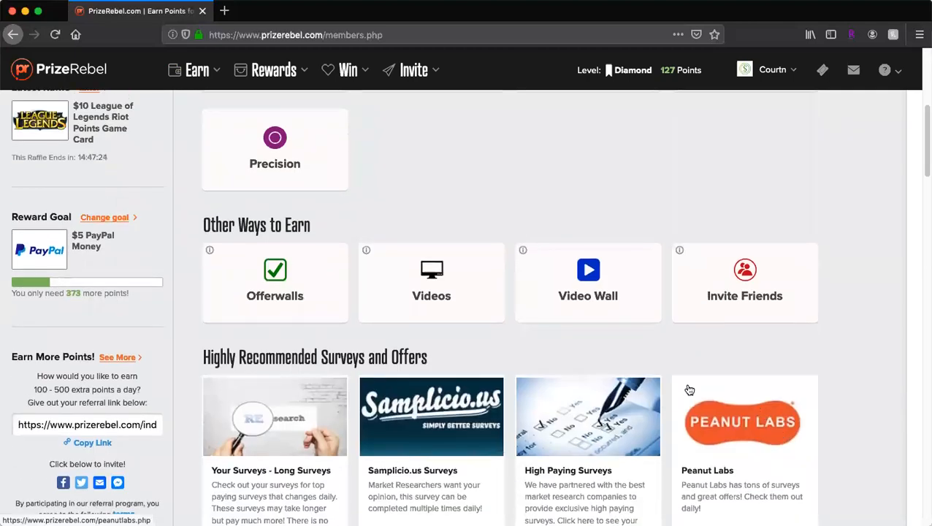
{"action": "scroll", "scroll_direction": "up", "scroll_amount": 3}
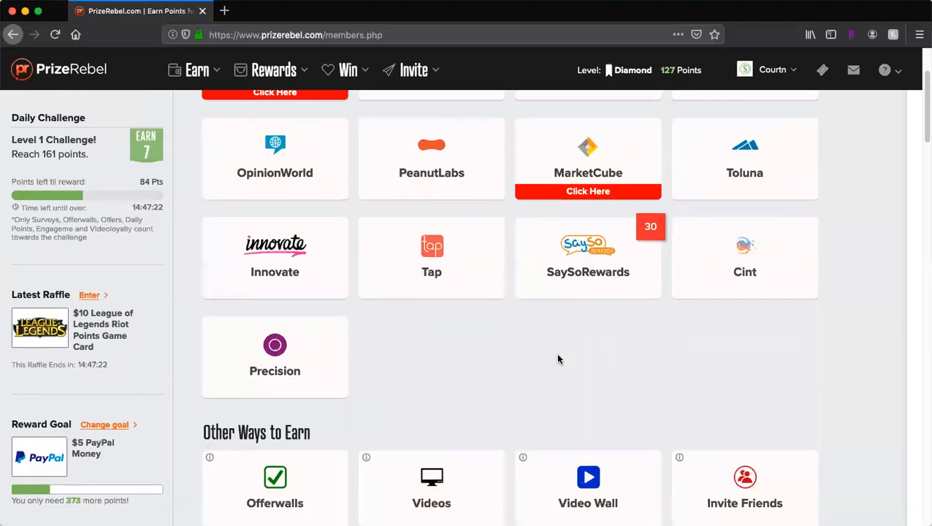